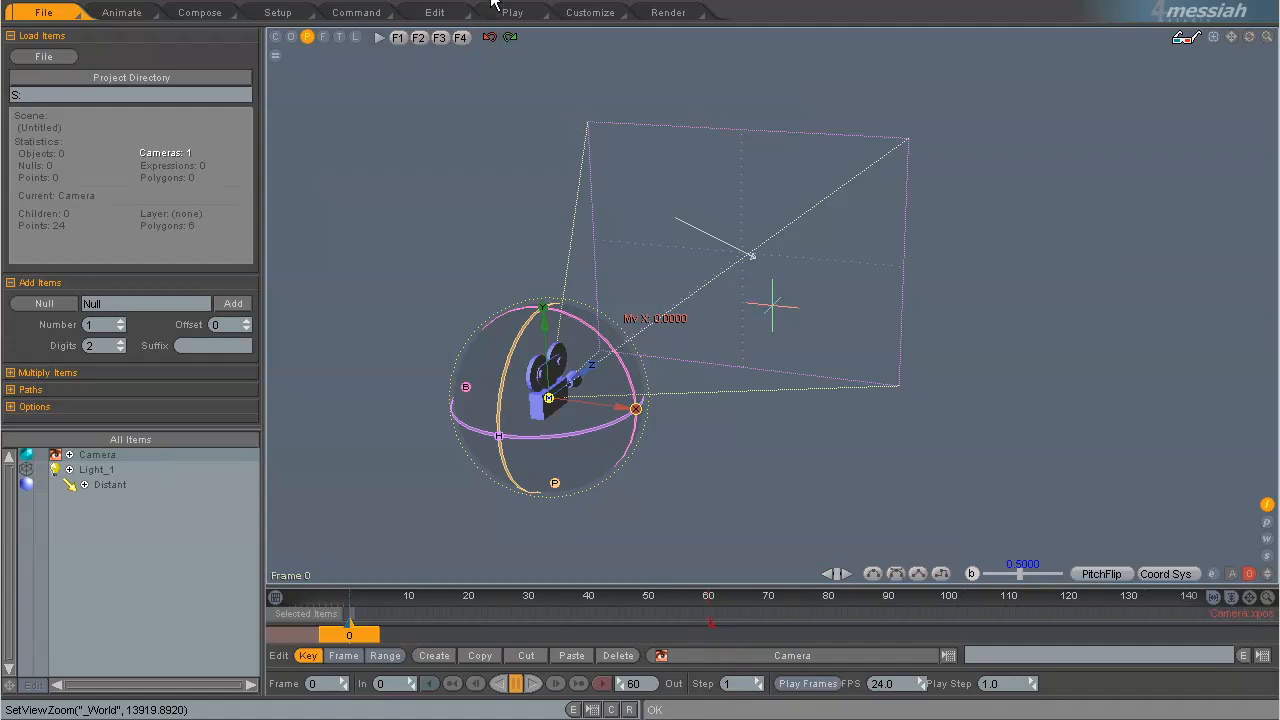
{"action": "mouse_move", "coordinate": [502, 572]}
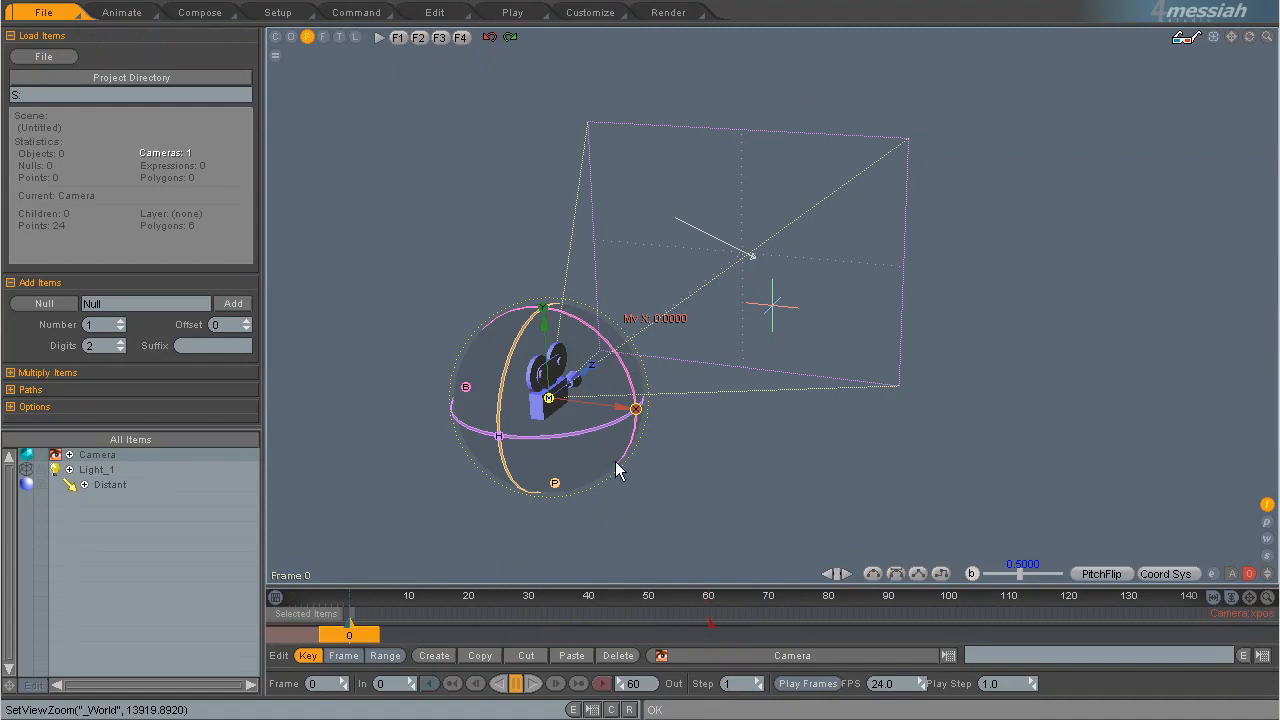
{"action": "mouse_move", "coordinate": [284, 573]}
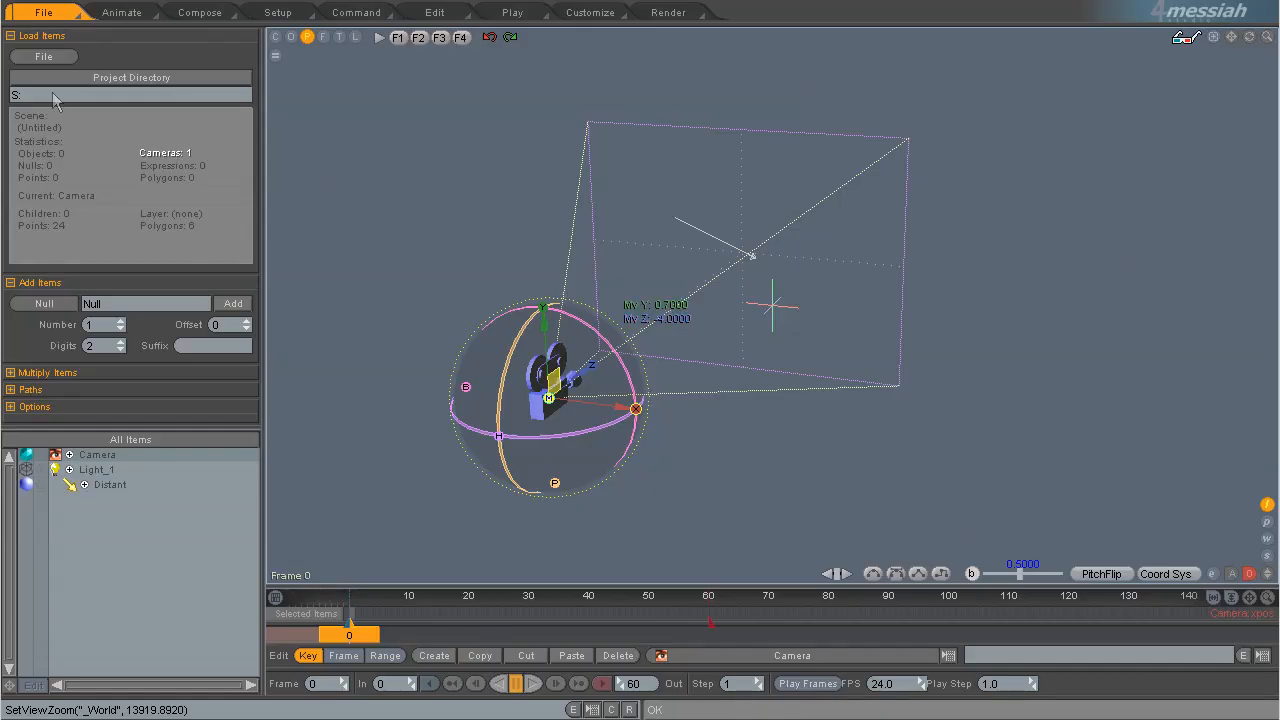
Load humanhead3.OBJ into the scene and pitch it -90 to stand upright.
{"action": "left_click", "coordinate": [43, 56]}
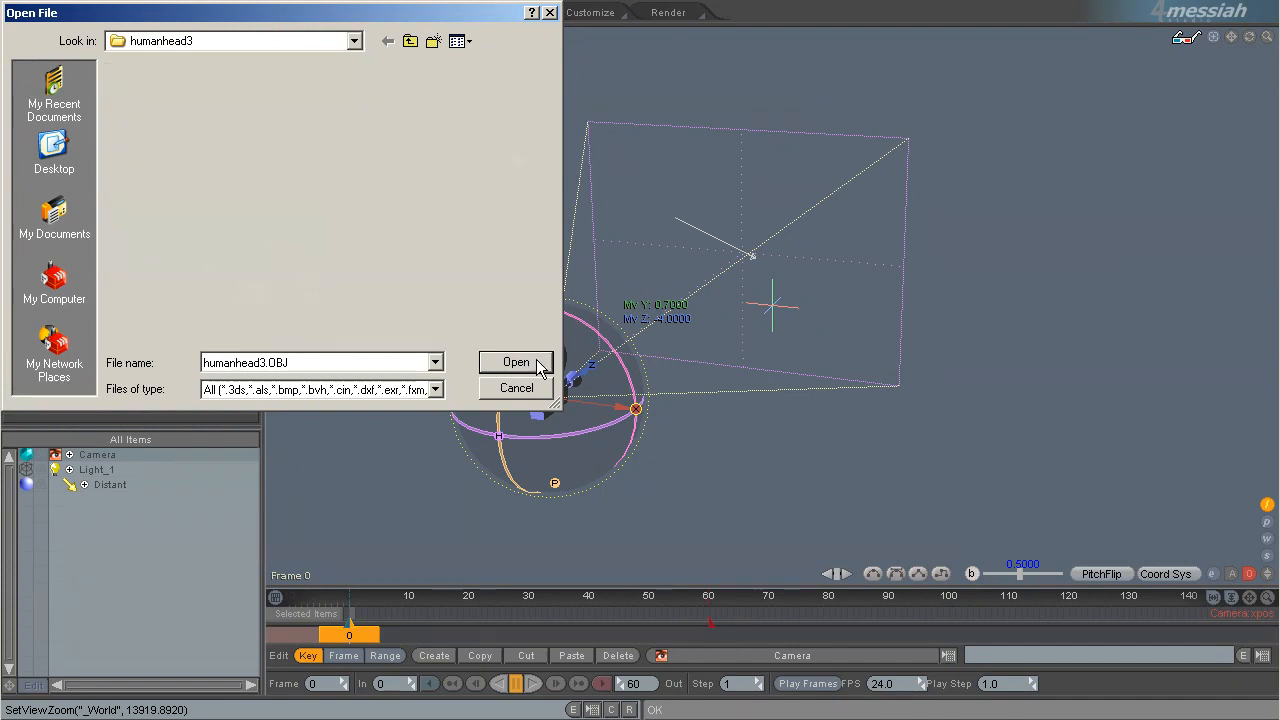
{"action": "left_click", "coordinate": [516, 362]}
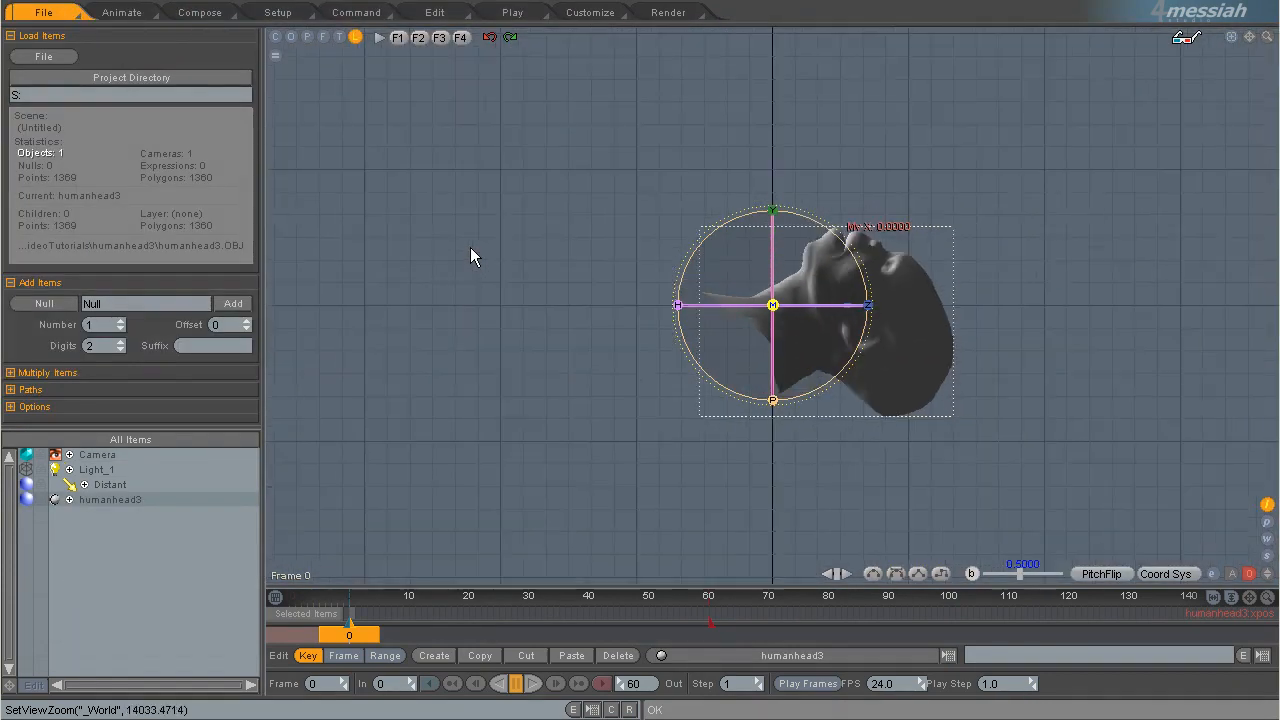
{"action": "mouse_move", "coordinate": [695, 367]}
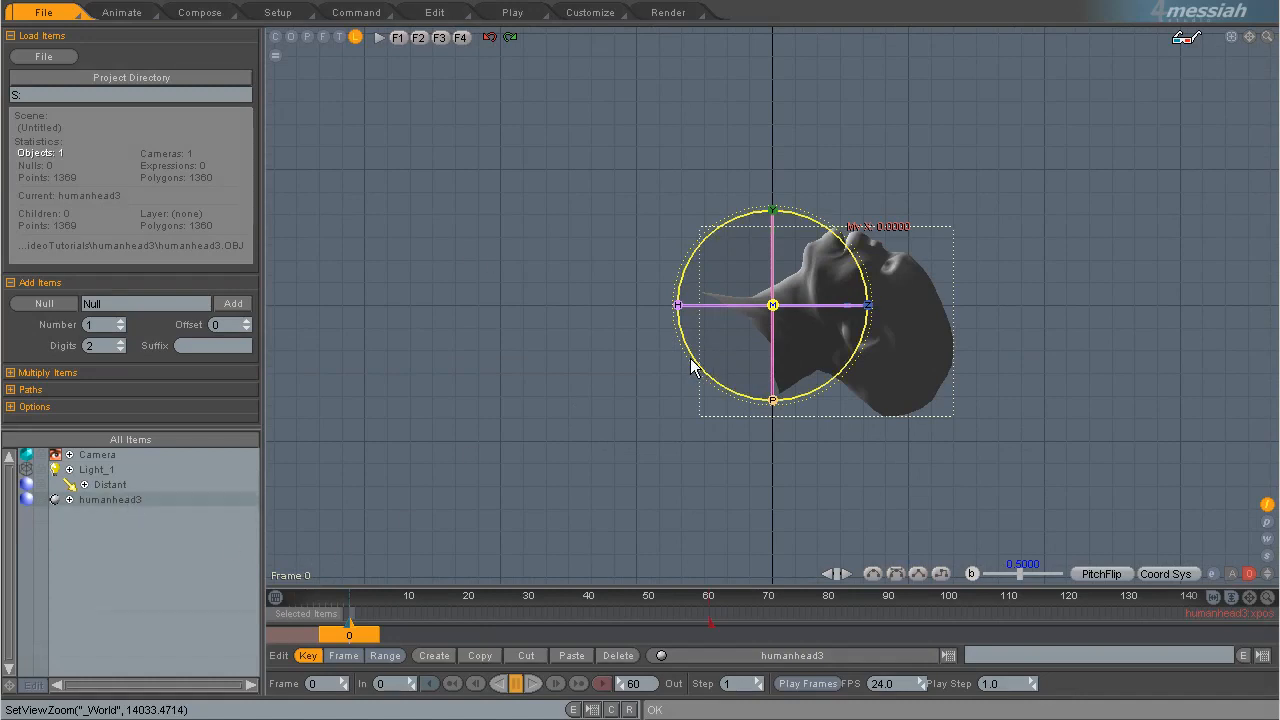
{"action": "left_click", "coordinate": [121, 12]}
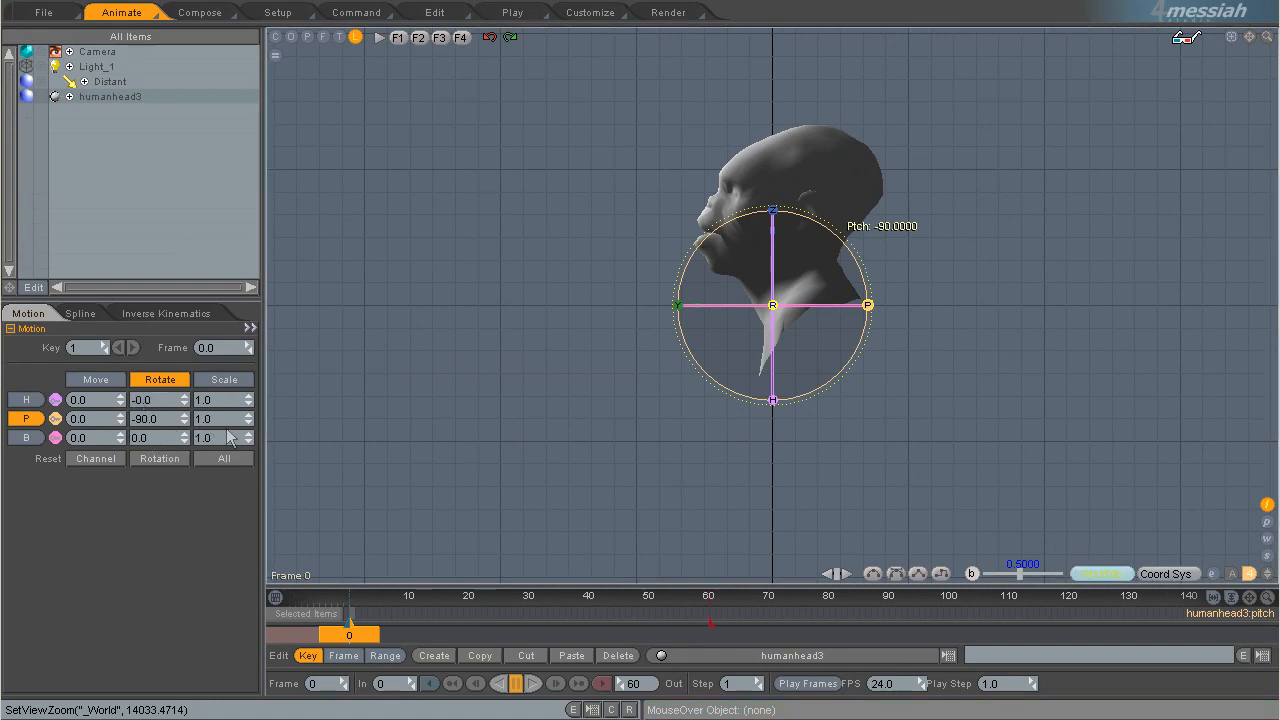
{"action": "mouse_move", "coordinate": [235, 478]}
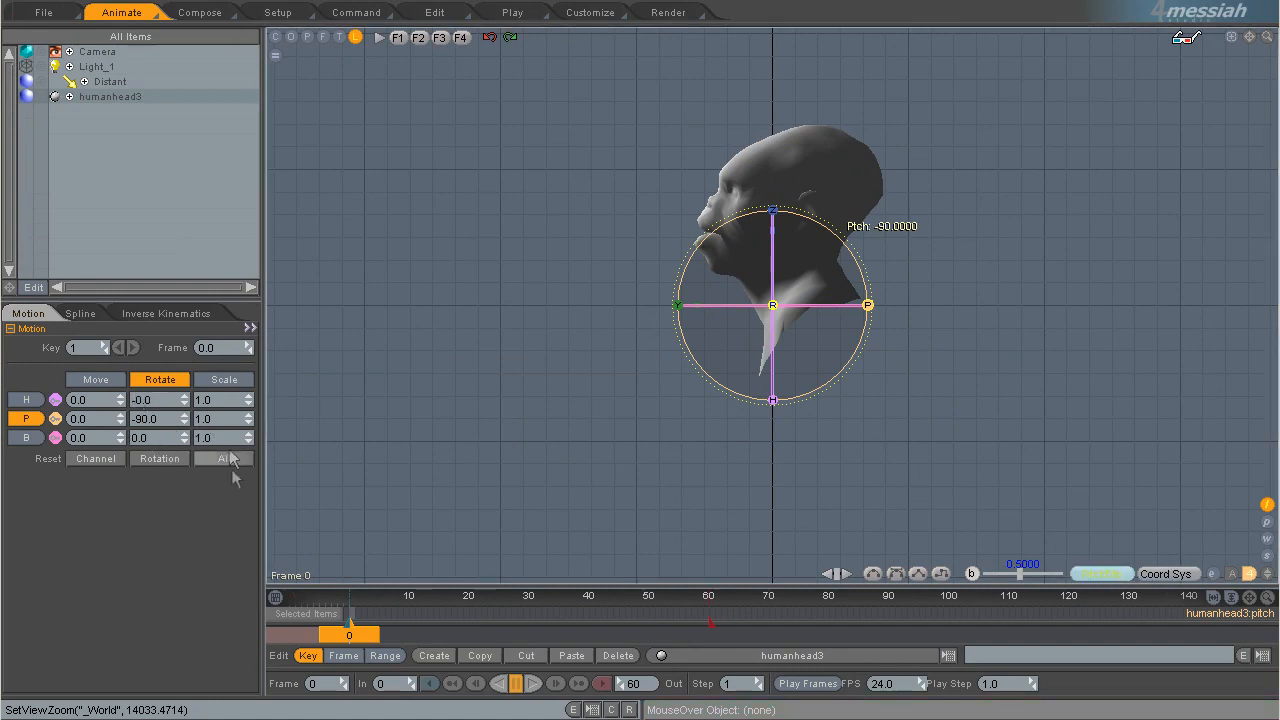
{"action": "left_click", "coordinate": [277, 37]}
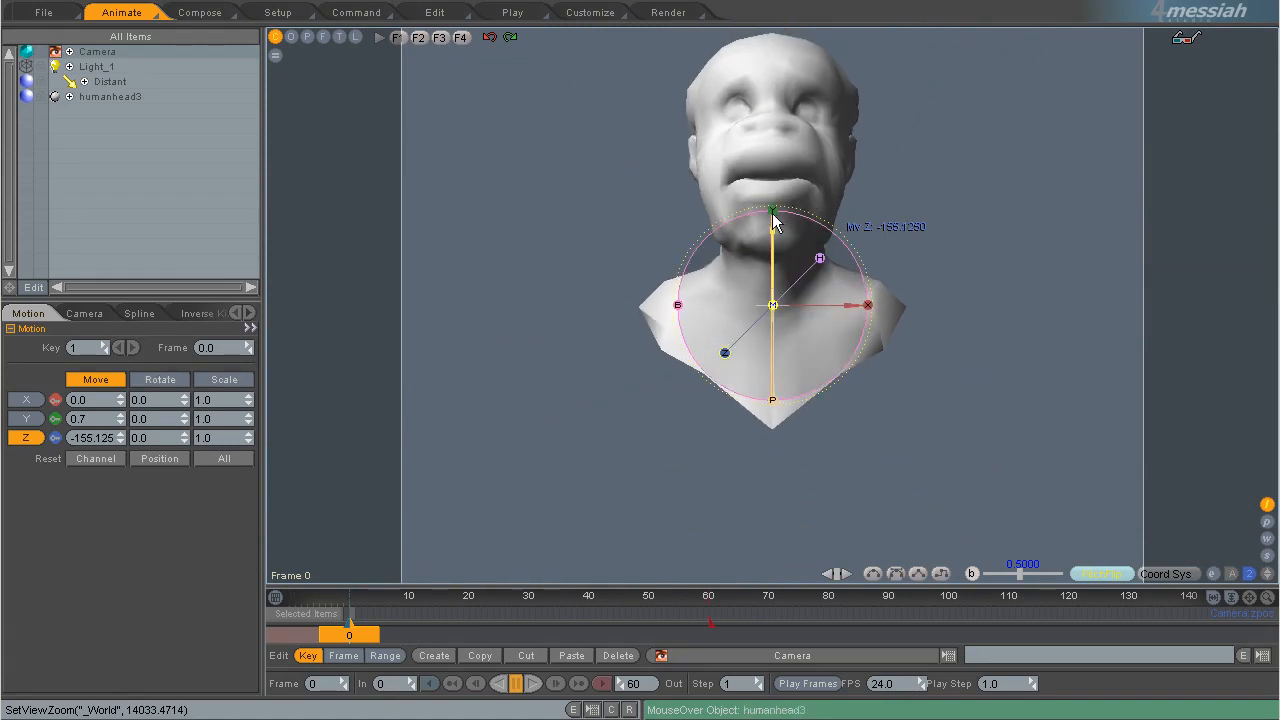
Tilt and move the camera toward the face, then select humanhead3 to re-rotate it.
{"action": "left_click_drag", "start_coordinate": [772, 220], "coordinate": [772, 210]}
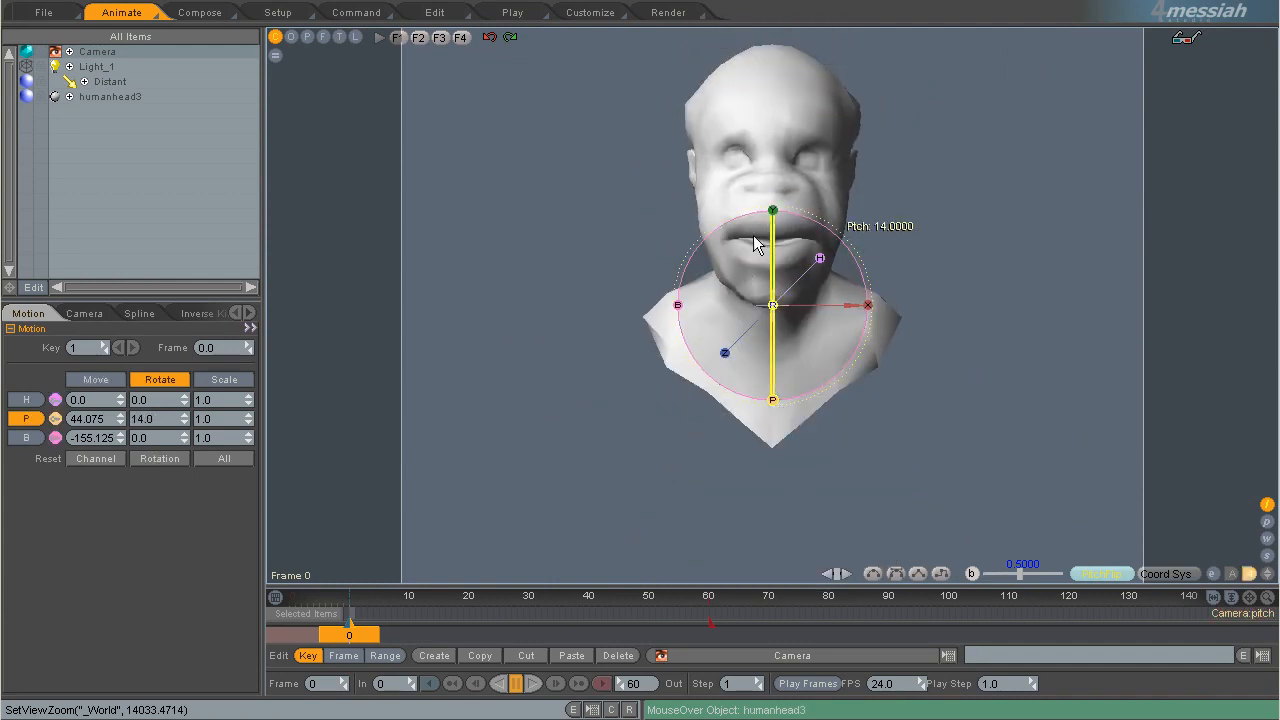
{"action": "left_click", "coordinate": [95, 379]}
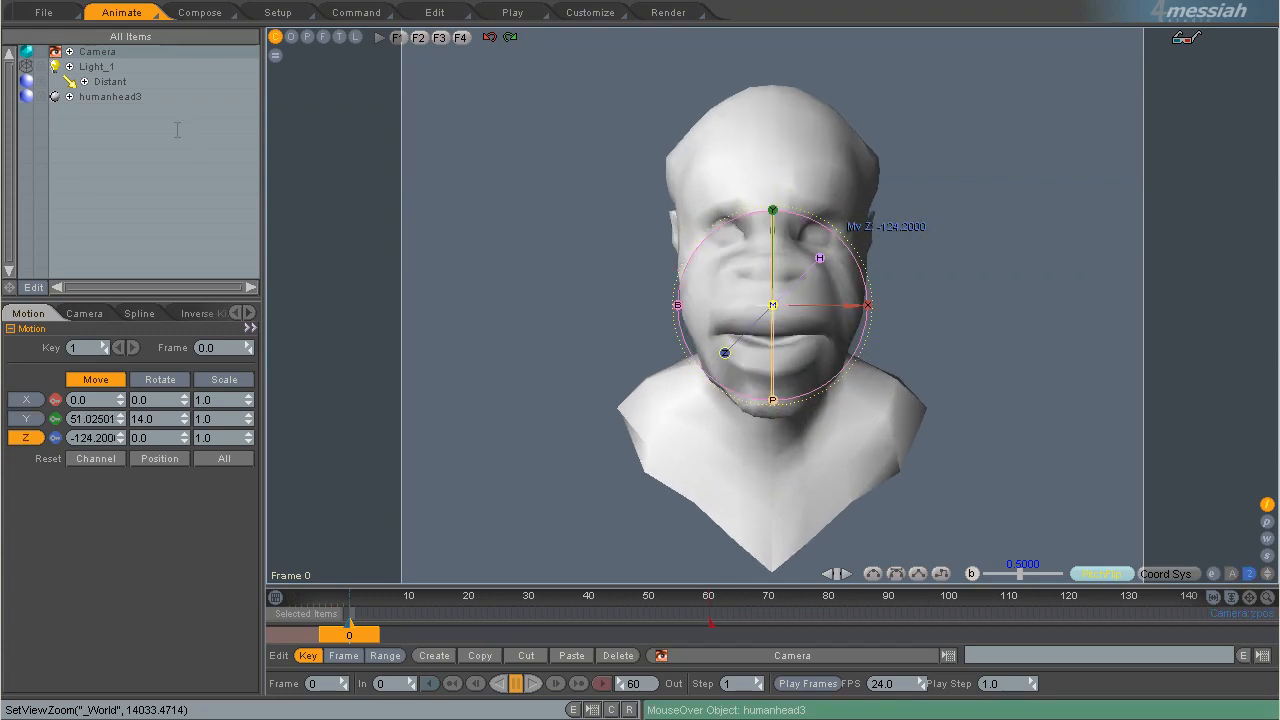
{"action": "left_click", "coordinate": [159, 379]}
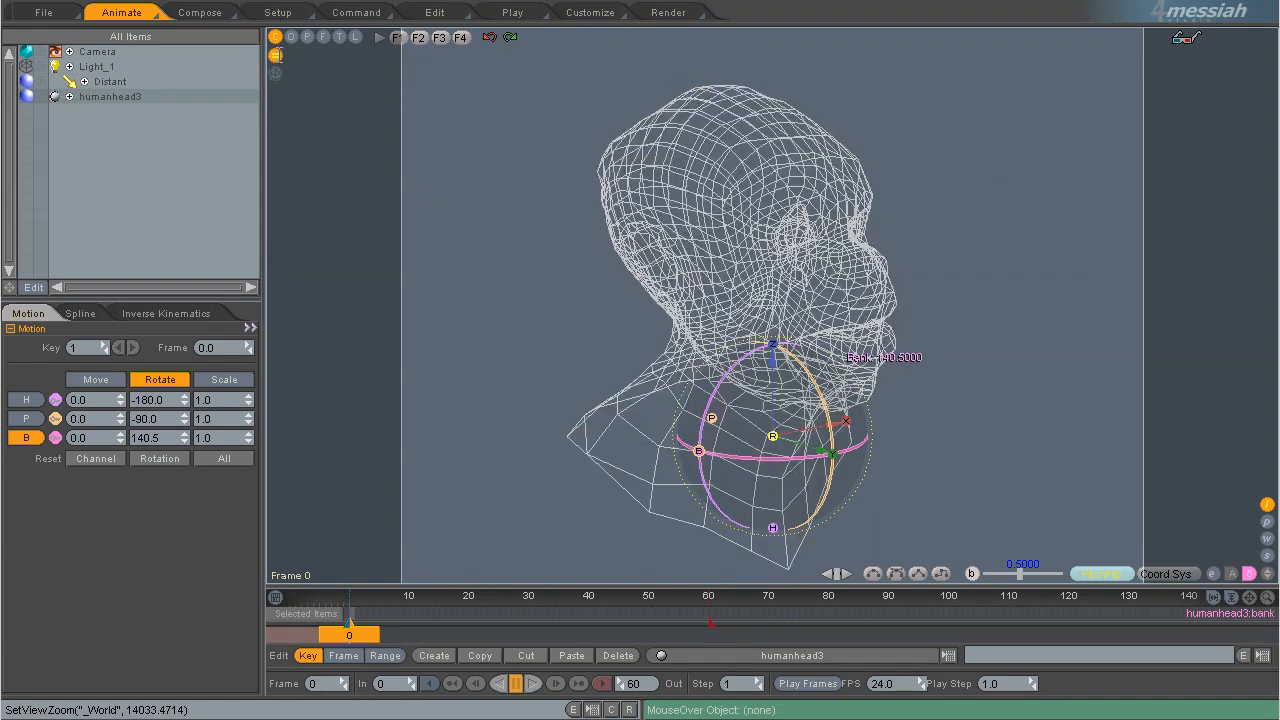
Switch the head's viewport display from wireframe to shaded surfaces with mesh lines.
{"action": "left_click", "coordinate": [276, 53]}
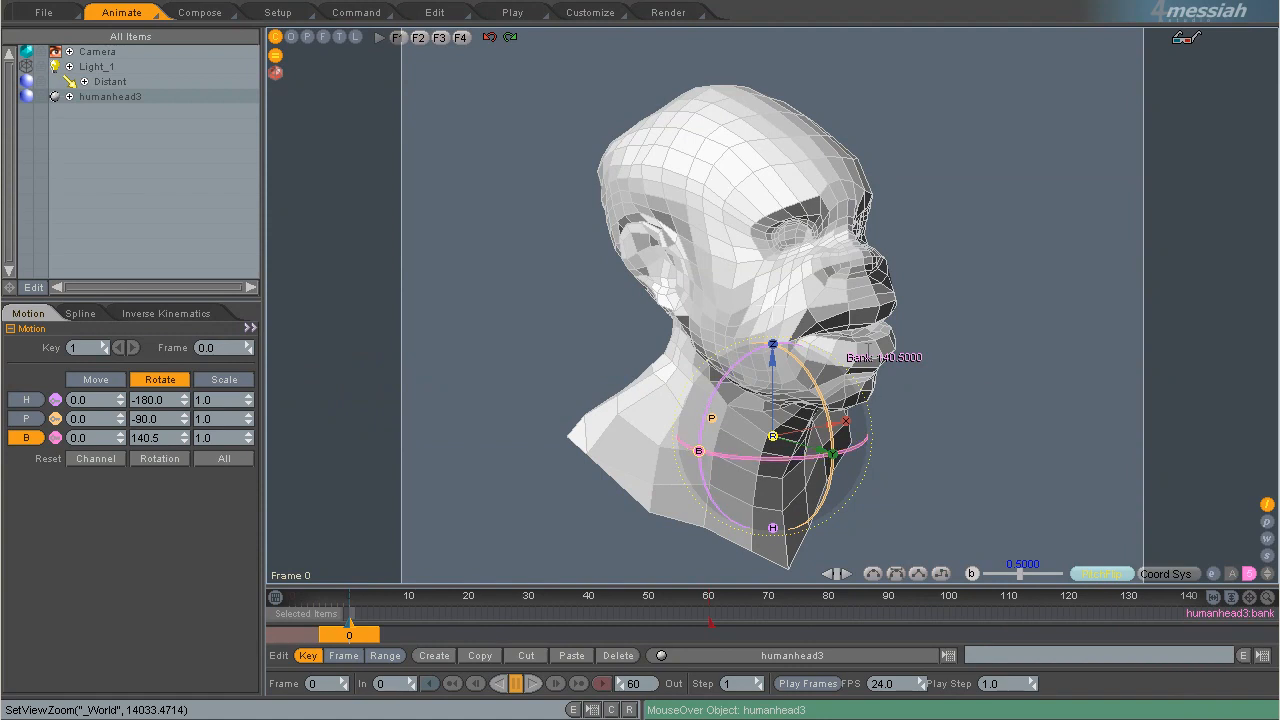
{"action": "mouse_move", "coordinate": [988, 369]}
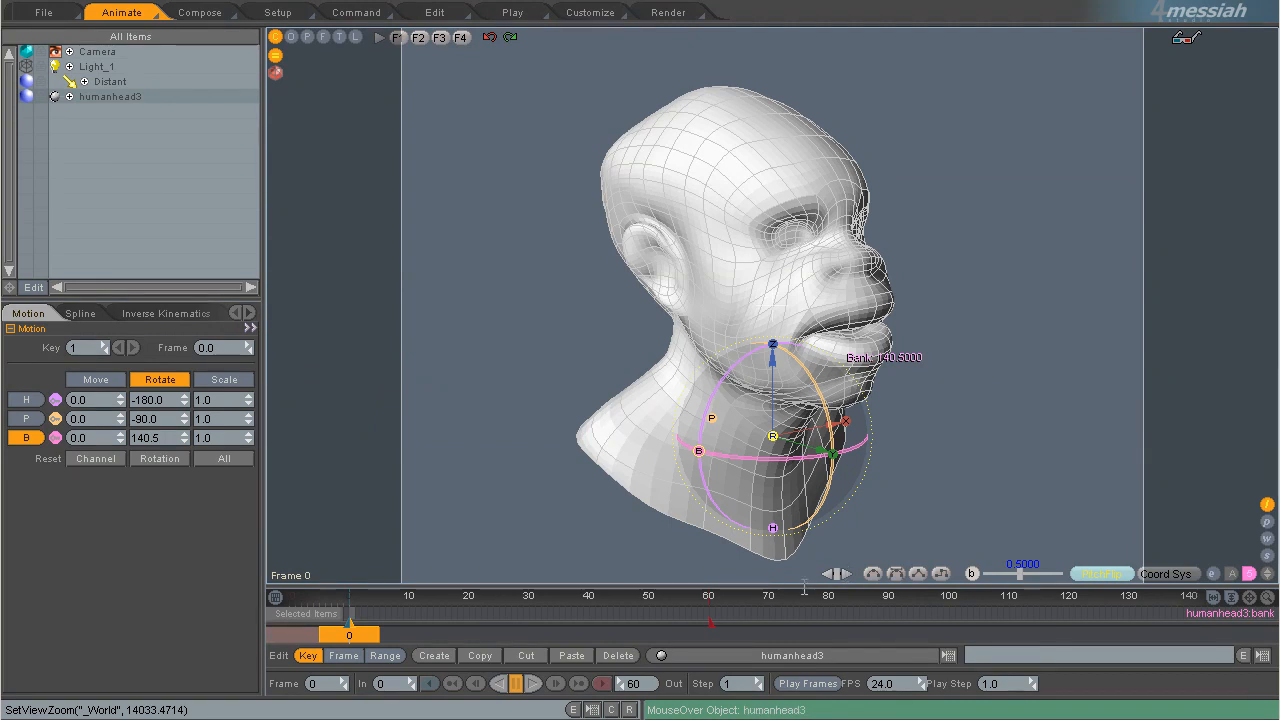
Show defaultMat_ZBrushPolyMesh3D's shader properties under Render > Materials and bring up New Shader.
{"action": "left_click", "coordinate": [668, 12]}
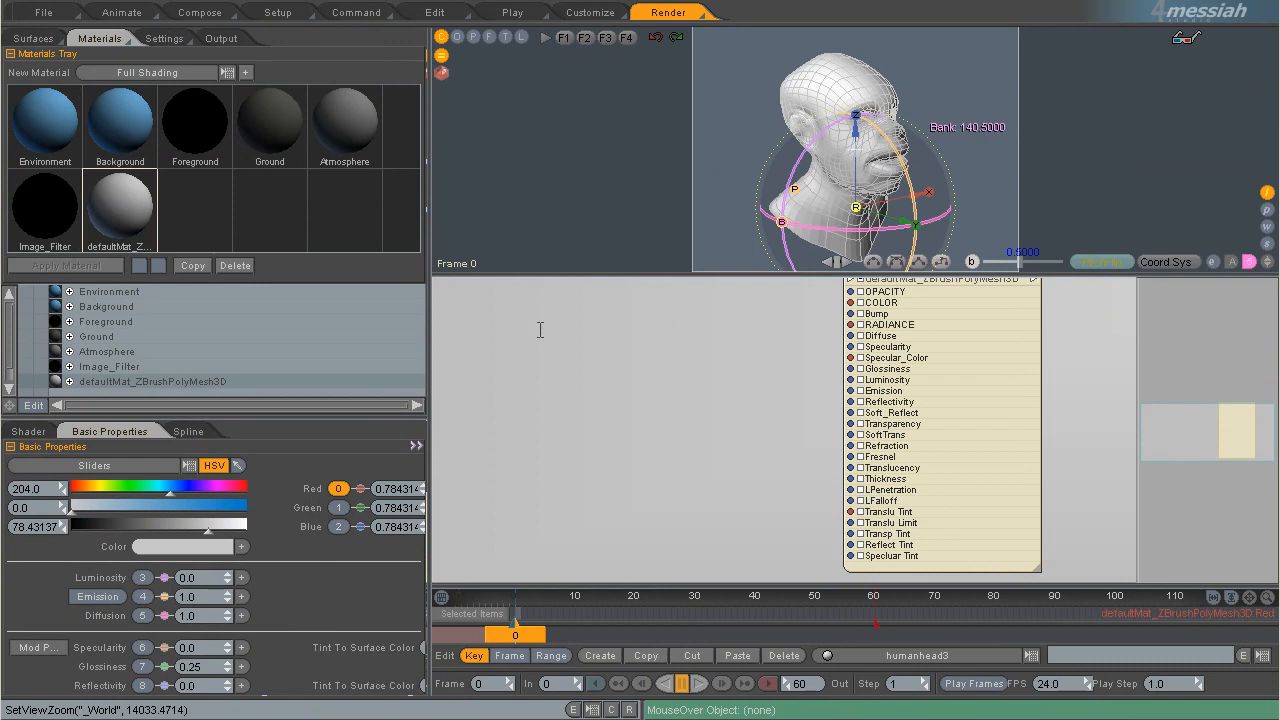
{"action": "mouse_move", "coordinate": [925, 308]}
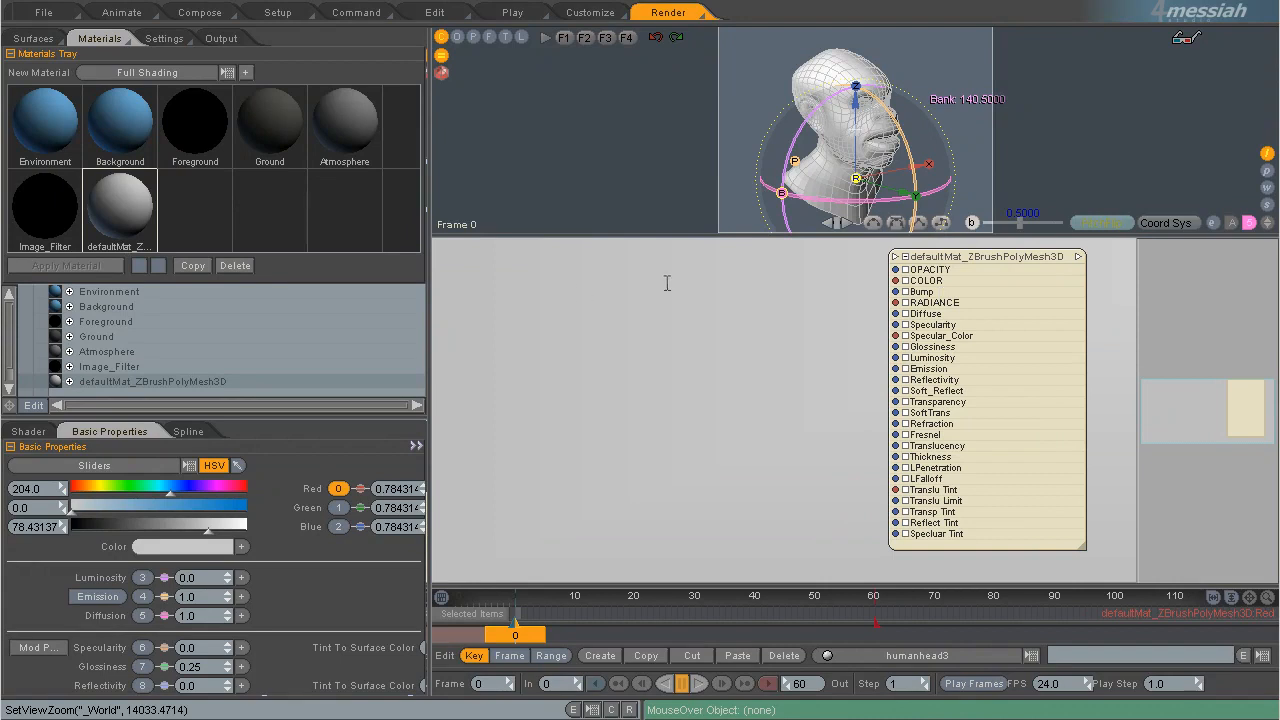
{"action": "mouse_move", "coordinate": [919, 291]}
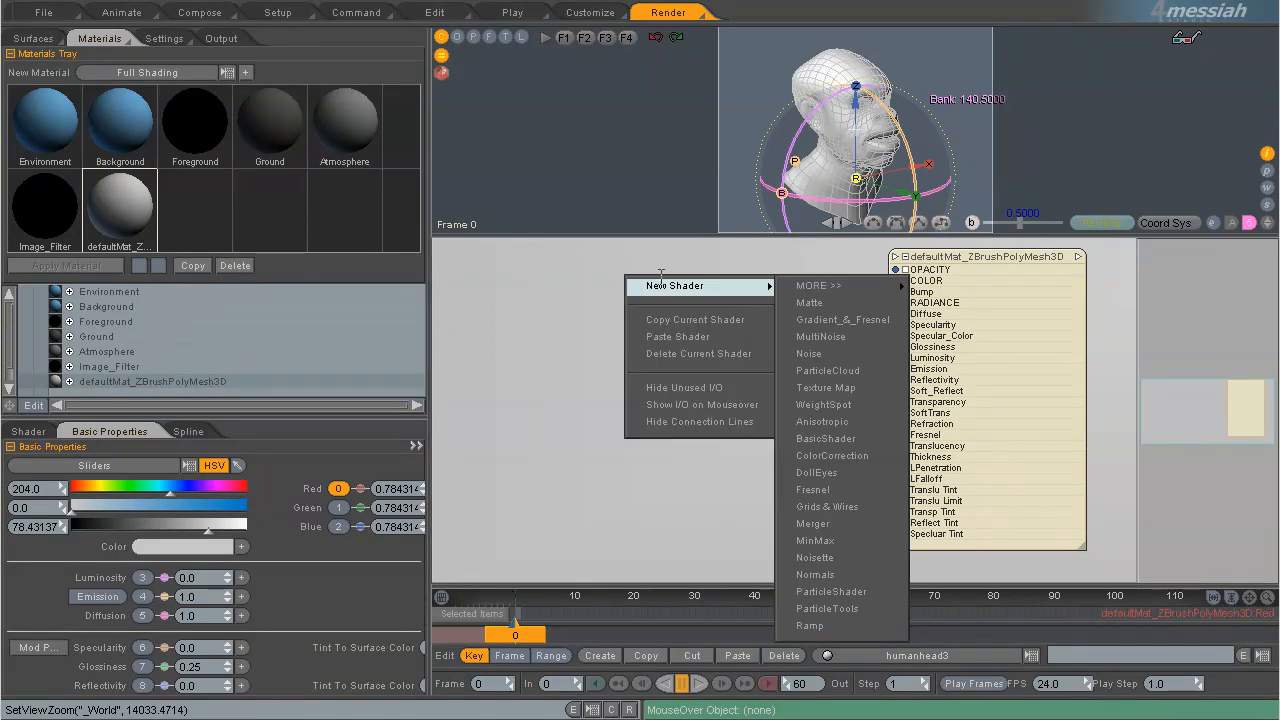
Add a Texture Map shader feeding Bump and start loading its image.
{"action": "left_click", "coordinate": [825, 387]}
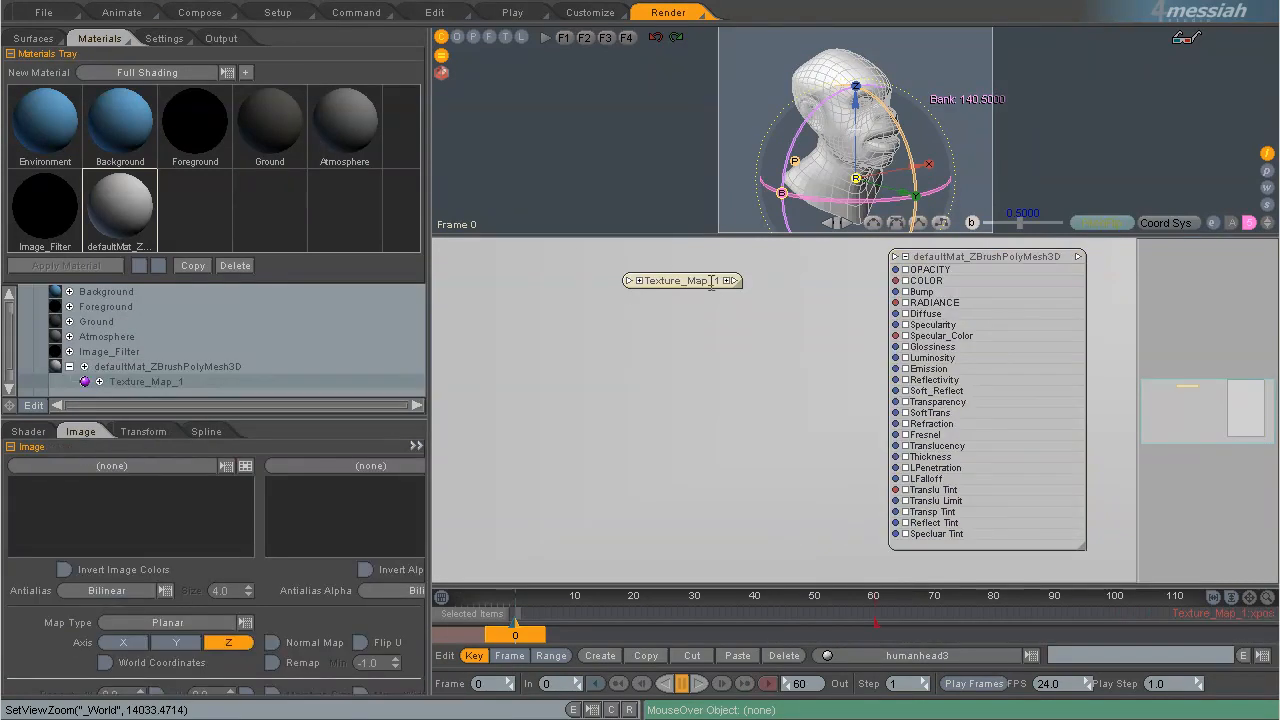
{"action": "left_click", "coordinate": [632, 281]}
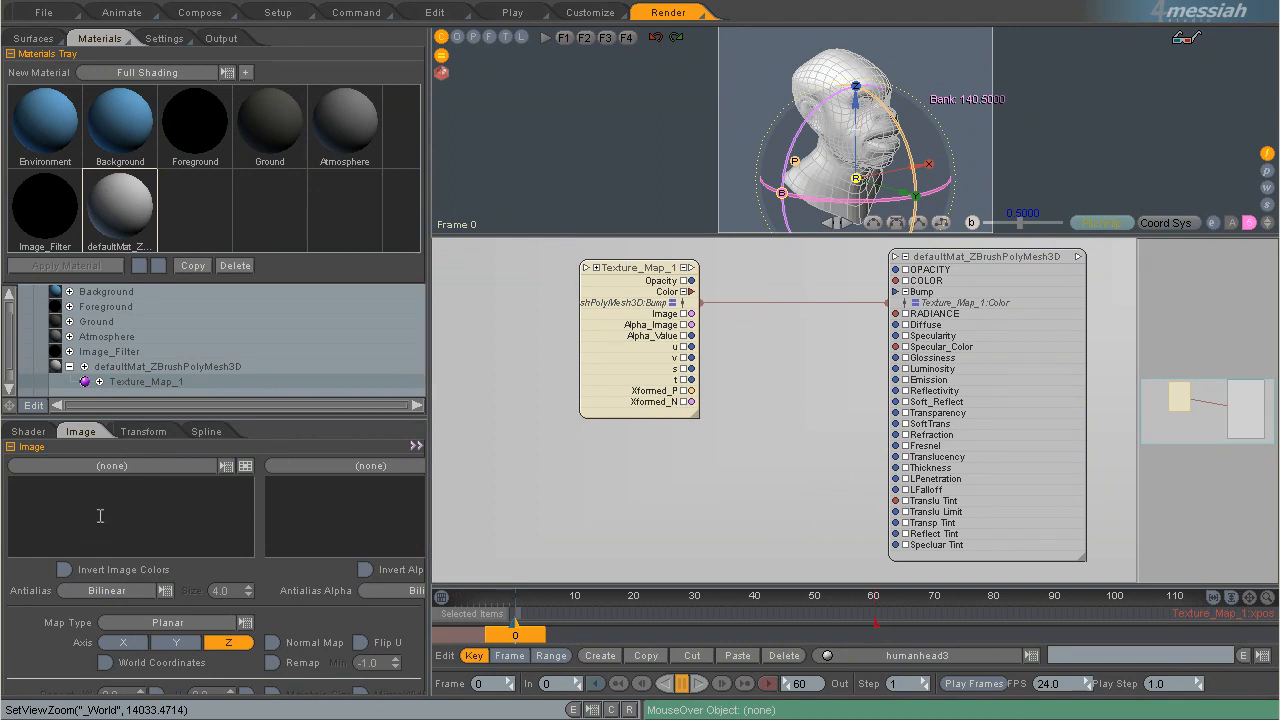
{"action": "left_click", "coordinate": [227, 465]}
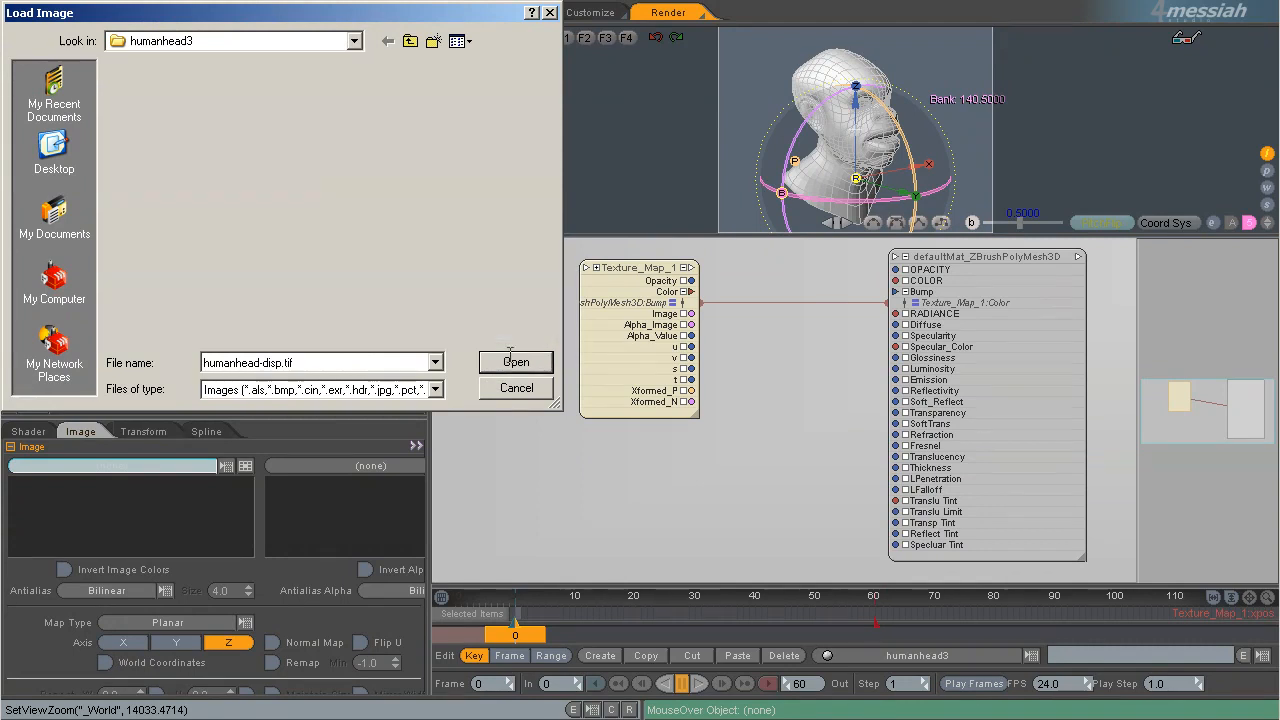
Load humanhead-disp.tif with UV mapping, Remap from -1 to 1, and Flip V.
{"action": "left_click", "coordinate": [516, 361]}
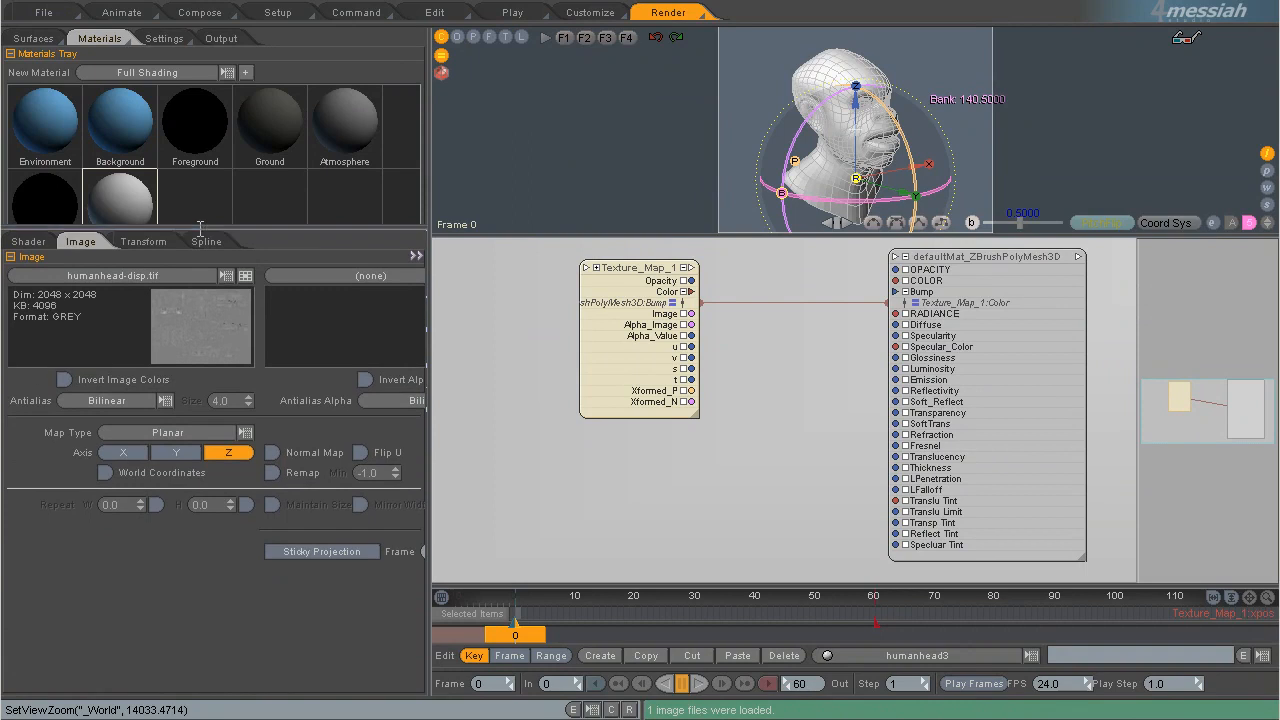
{"action": "left_click", "coordinate": [170, 432]}
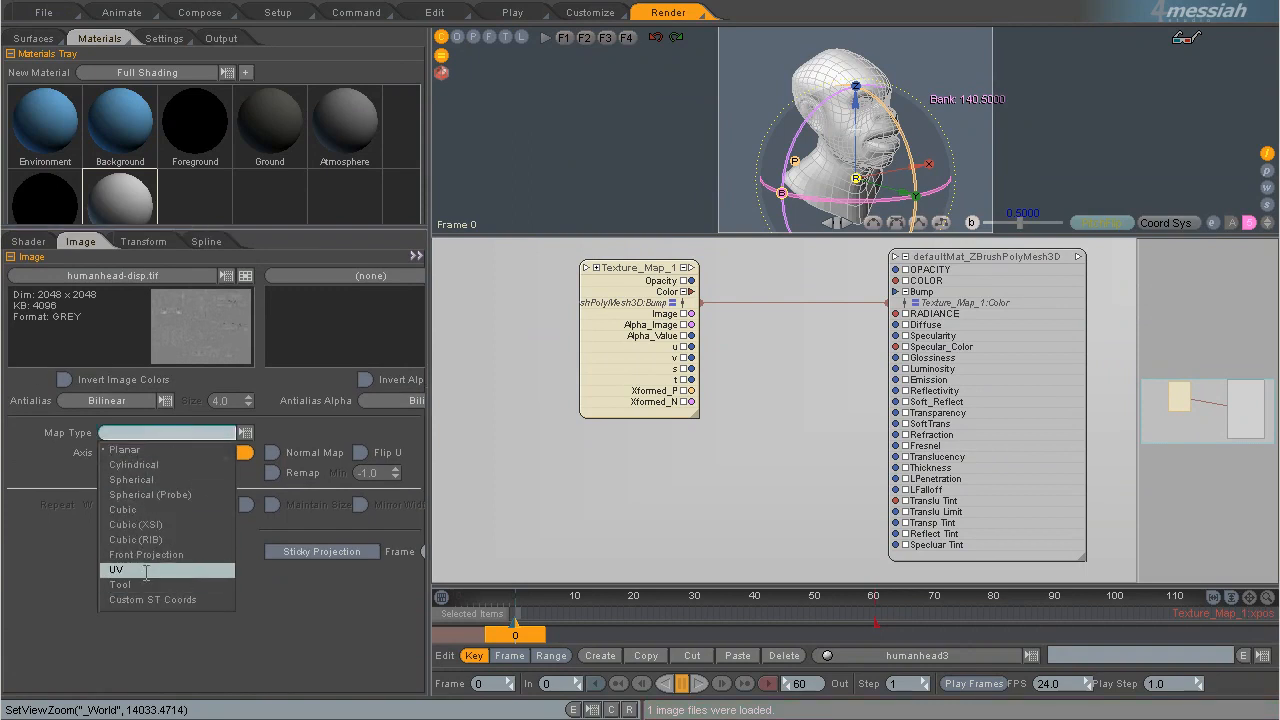
{"action": "left_click", "coordinate": [116, 569]}
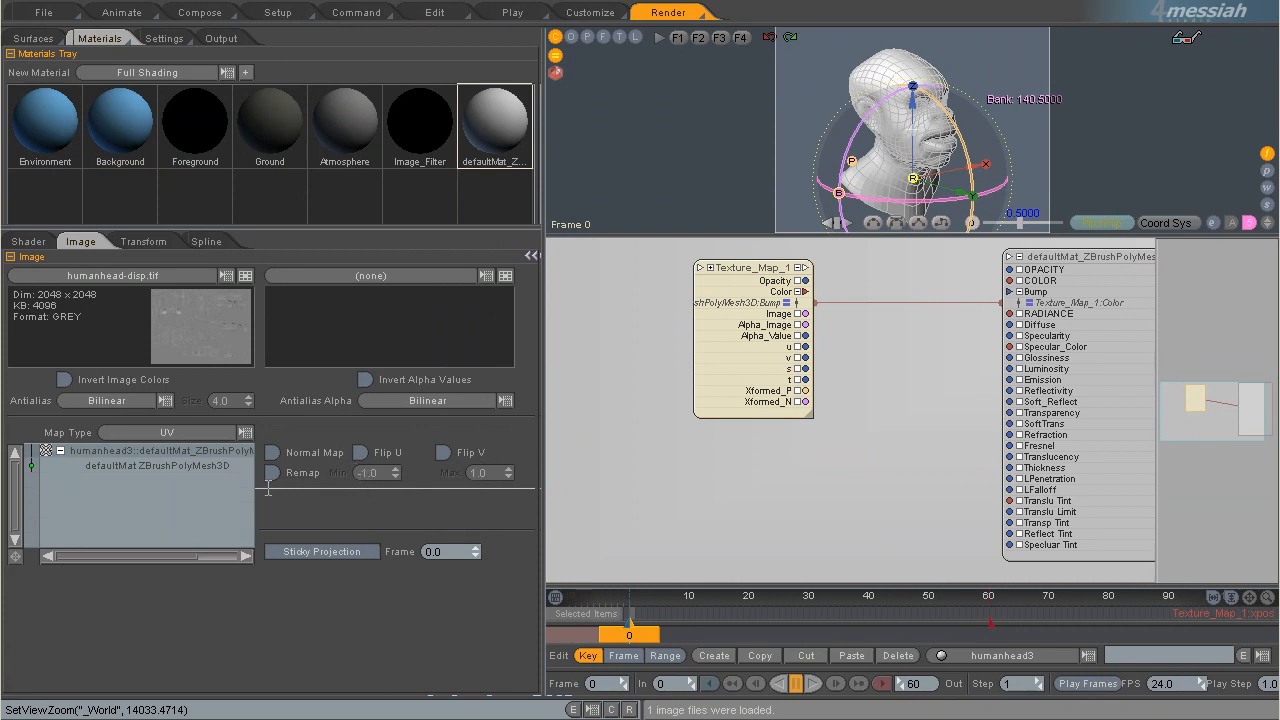
{"action": "left_click", "coordinate": [270, 472]}
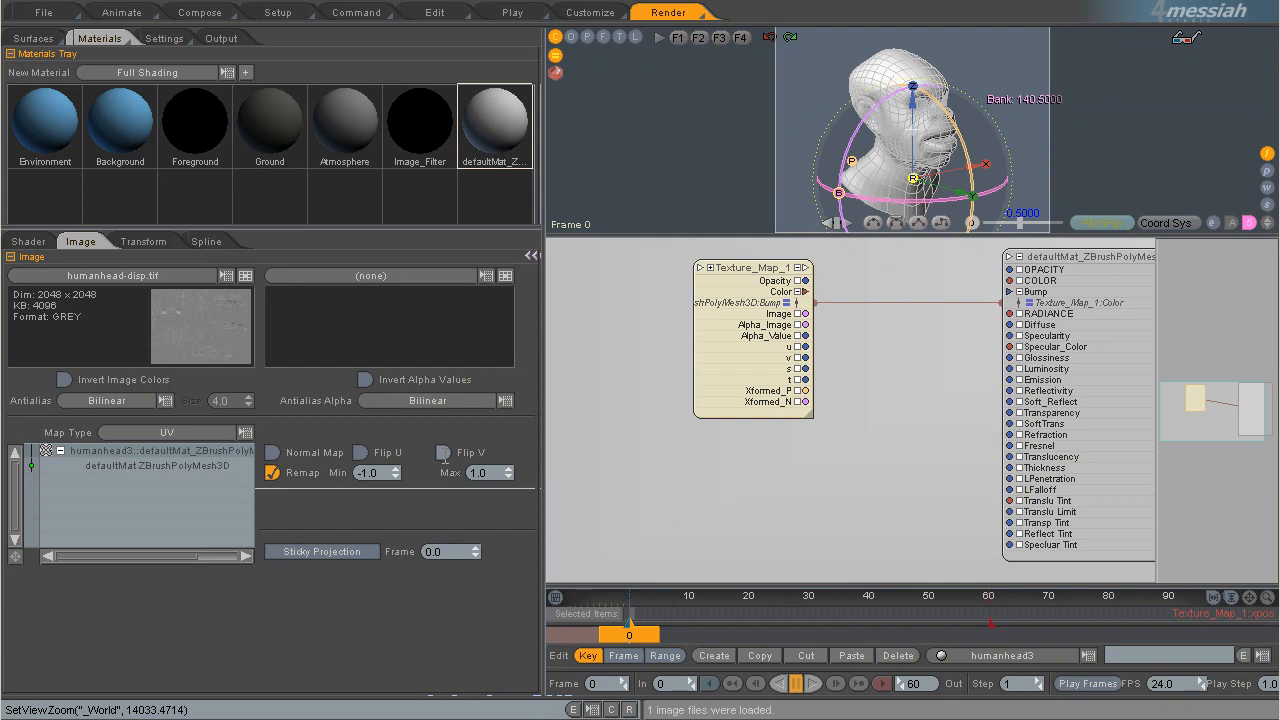
{"action": "left_click", "coordinate": [444, 452]}
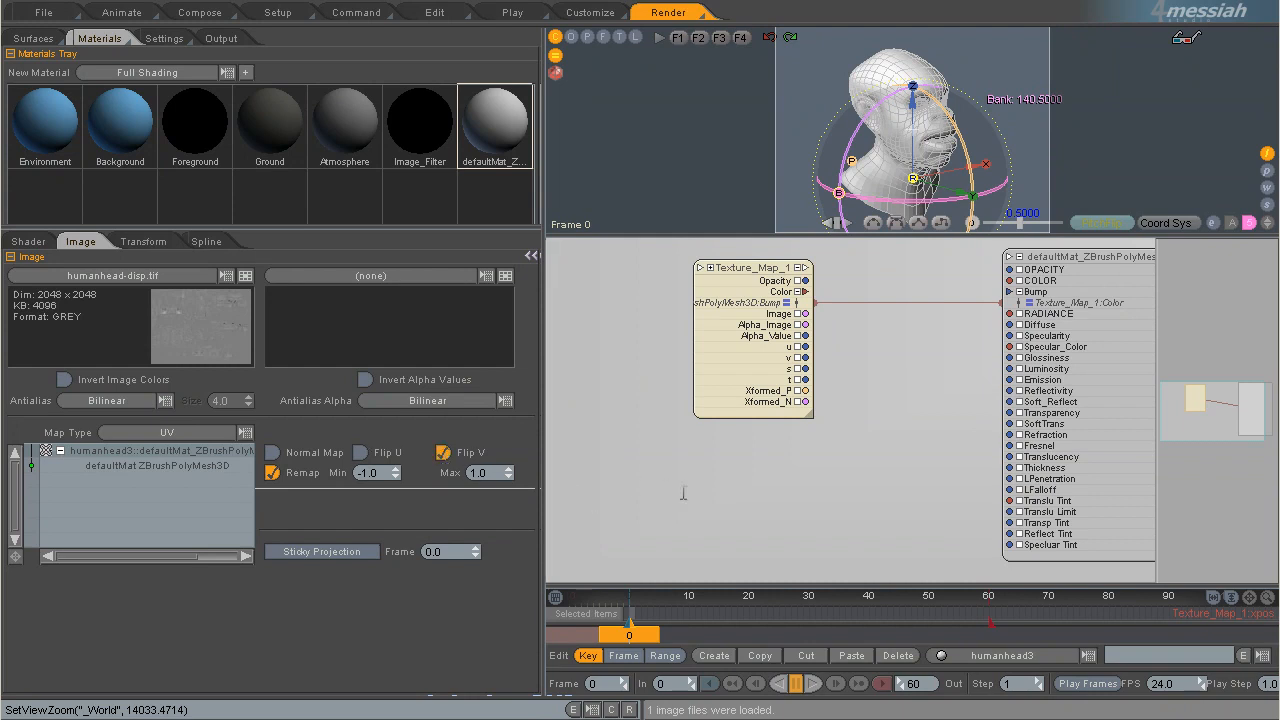
{"action": "mouse_move", "coordinate": [688, 493]}
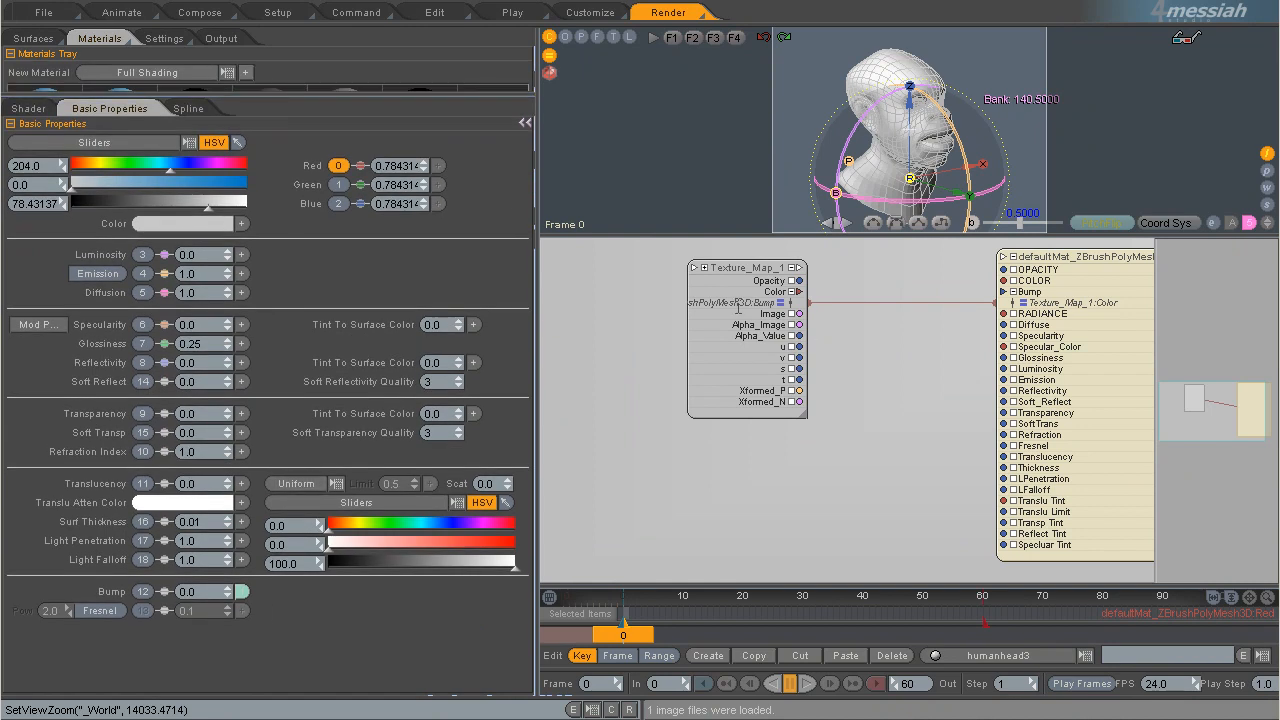
Set the head material's Bump to 5.0 and expand the Materials Tray list.
{"action": "left_click", "coordinate": [747, 267]}
{"action": "type", "text": "5"}
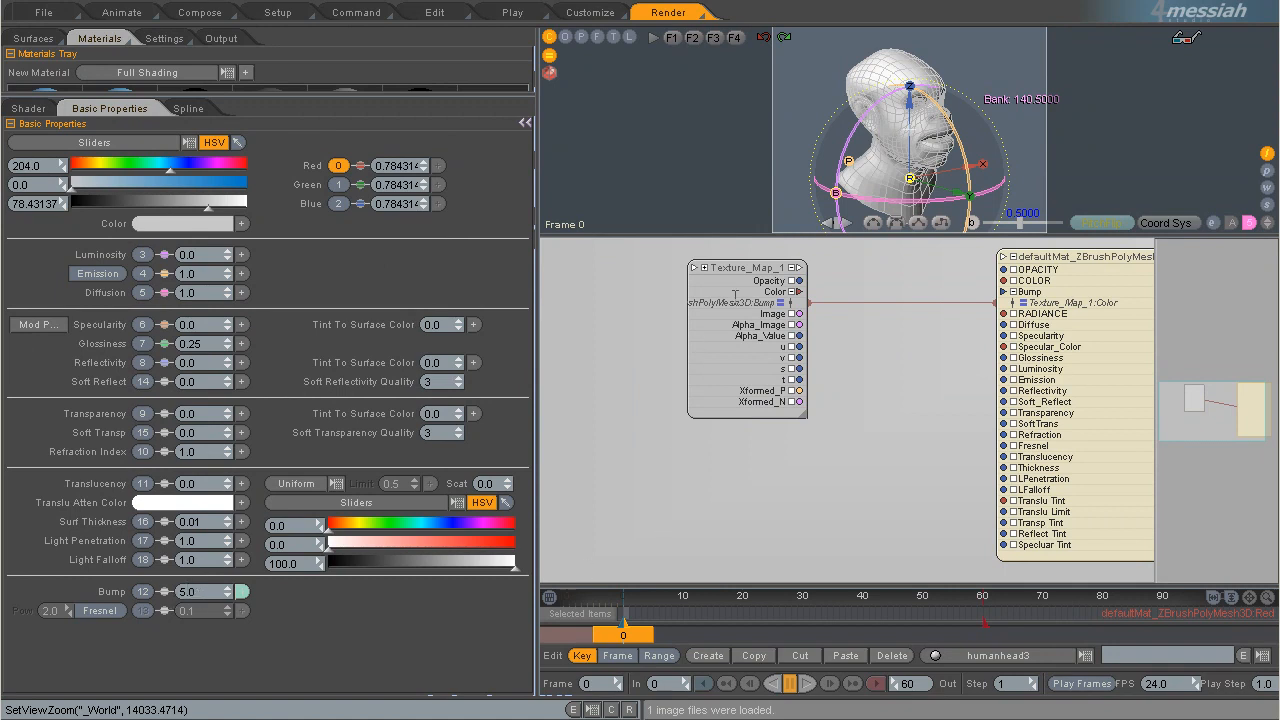
{"action": "left_click", "coordinate": [81, 107]}
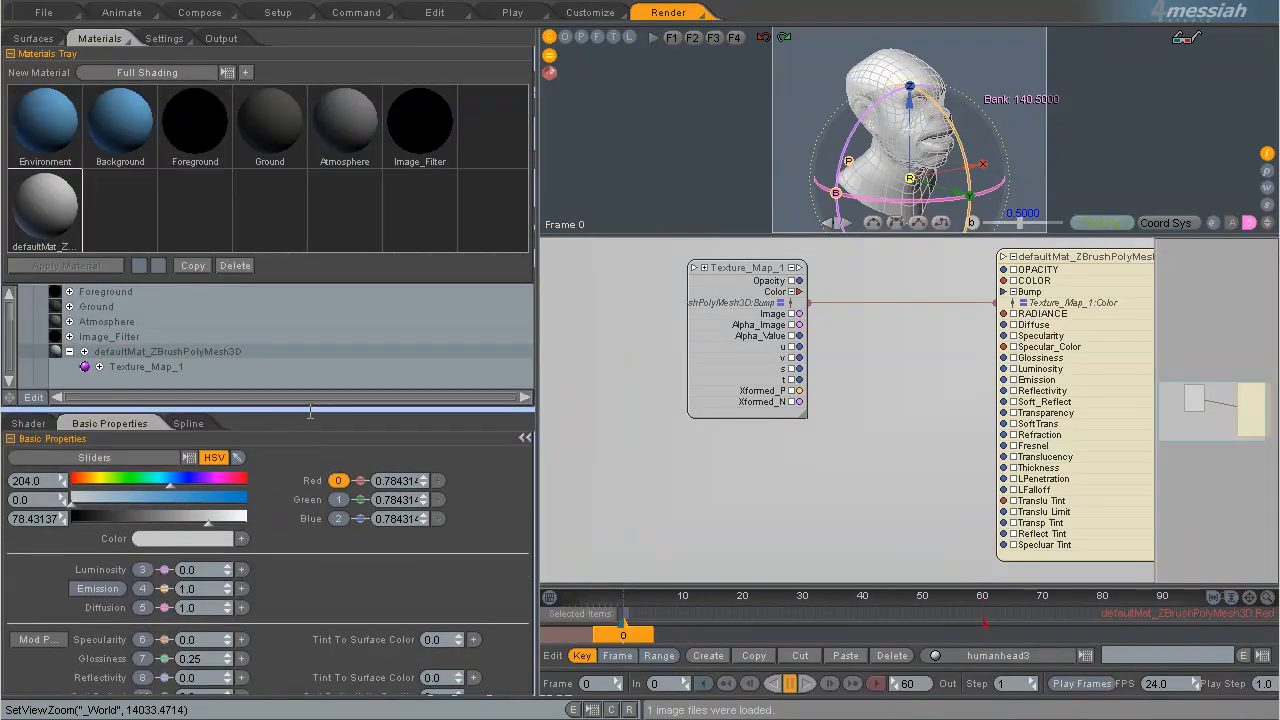
{"action": "left_click", "coordinate": [32, 38]}
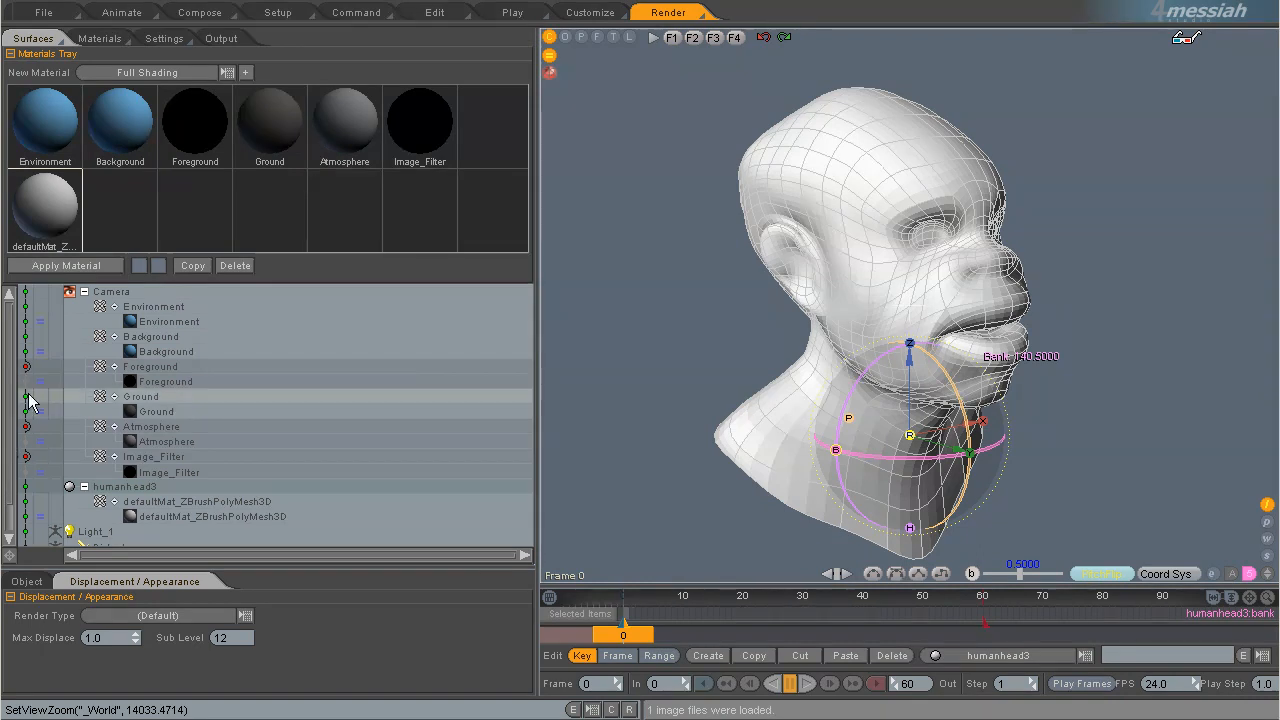
{"action": "mouse_move", "coordinate": [28, 400]}
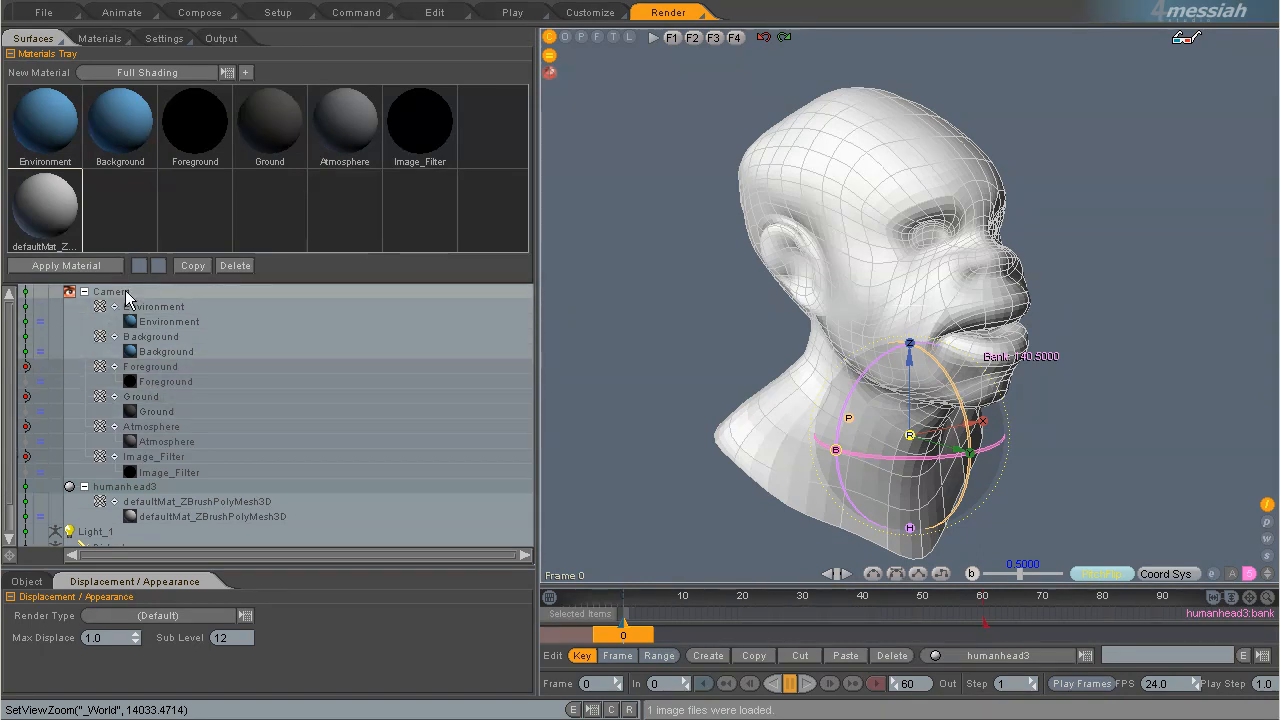
Review the dark bluish-grey Background material, then show the render Settings.
{"action": "left_click", "coordinate": [120, 120]}
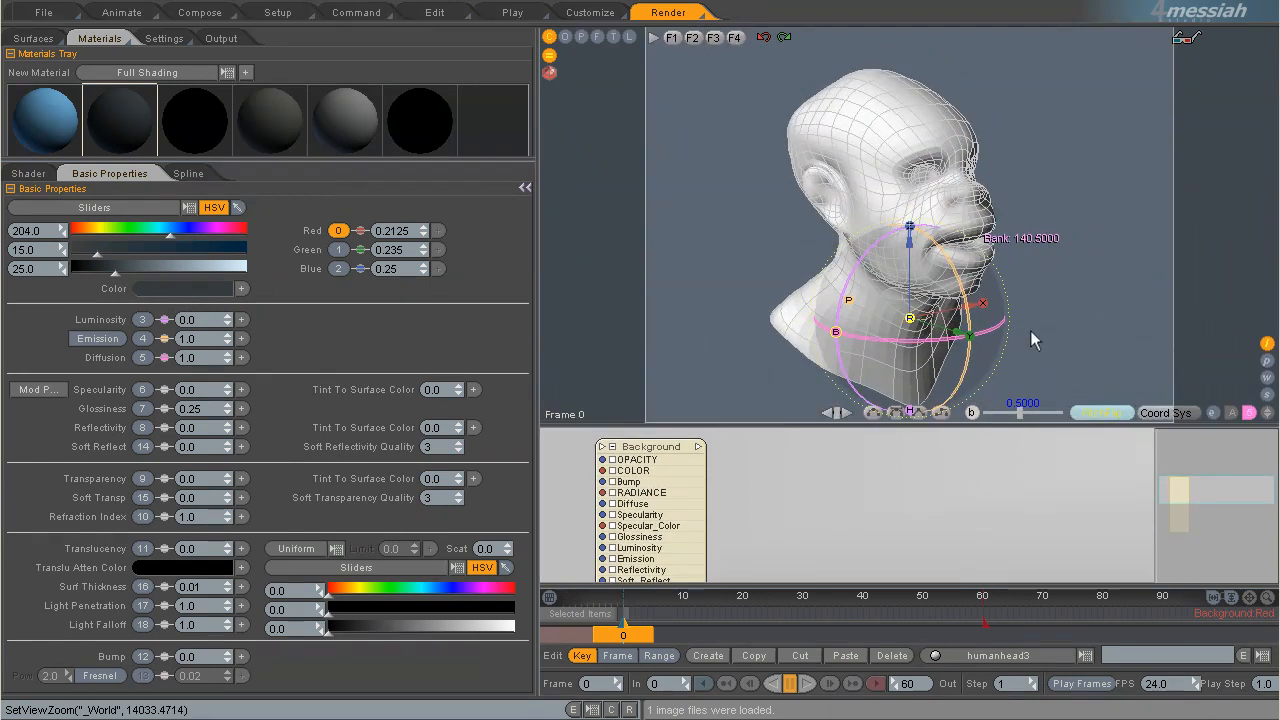
{"action": "left_click", "coordinate": [164, 38]}
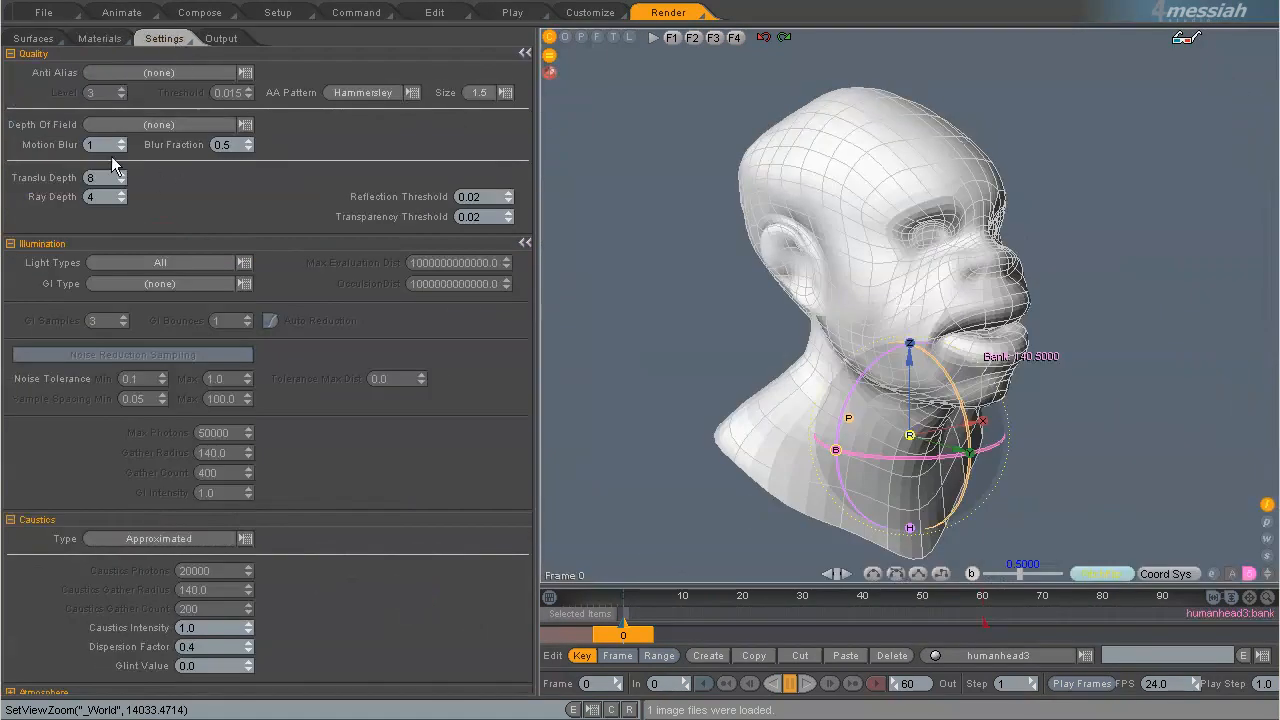
Set anti-aliasing to Adaptive SS with a Poisson BC pattern, then show Output settings.
{"action": "left_click", "coordinate": [165, 72]}
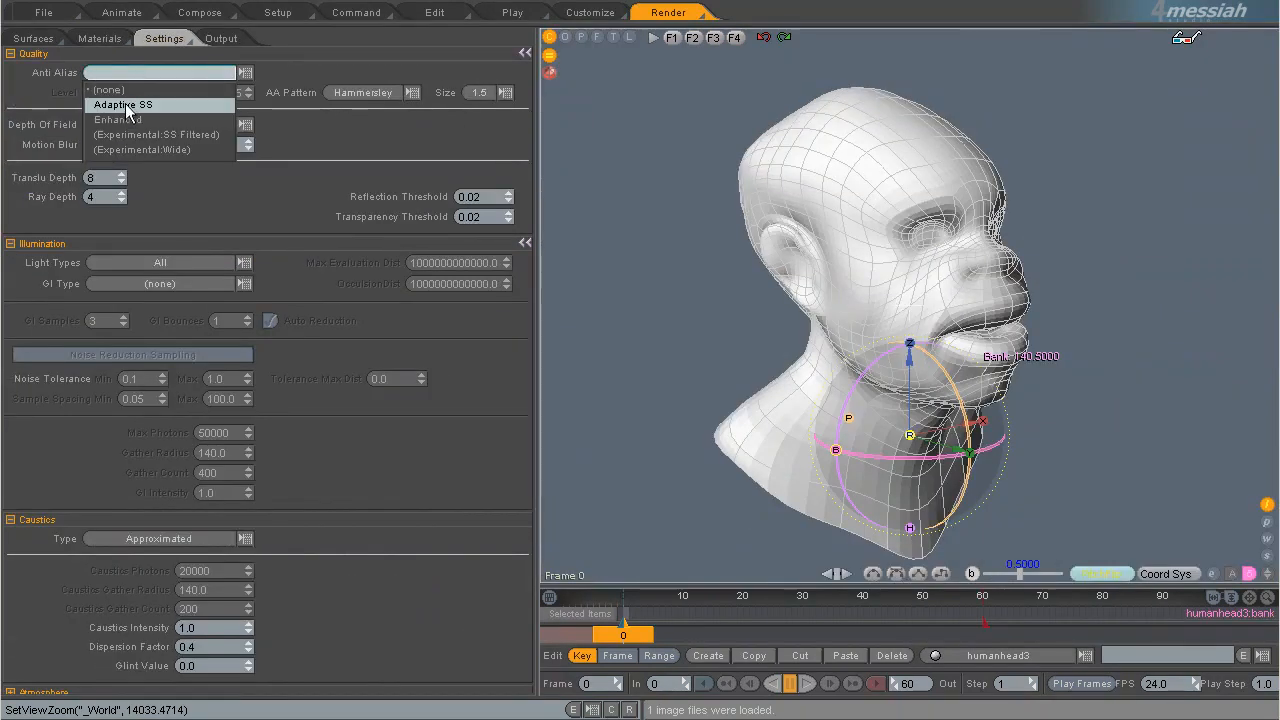
{"action": "left_click", "coordinate": [121, 104]}
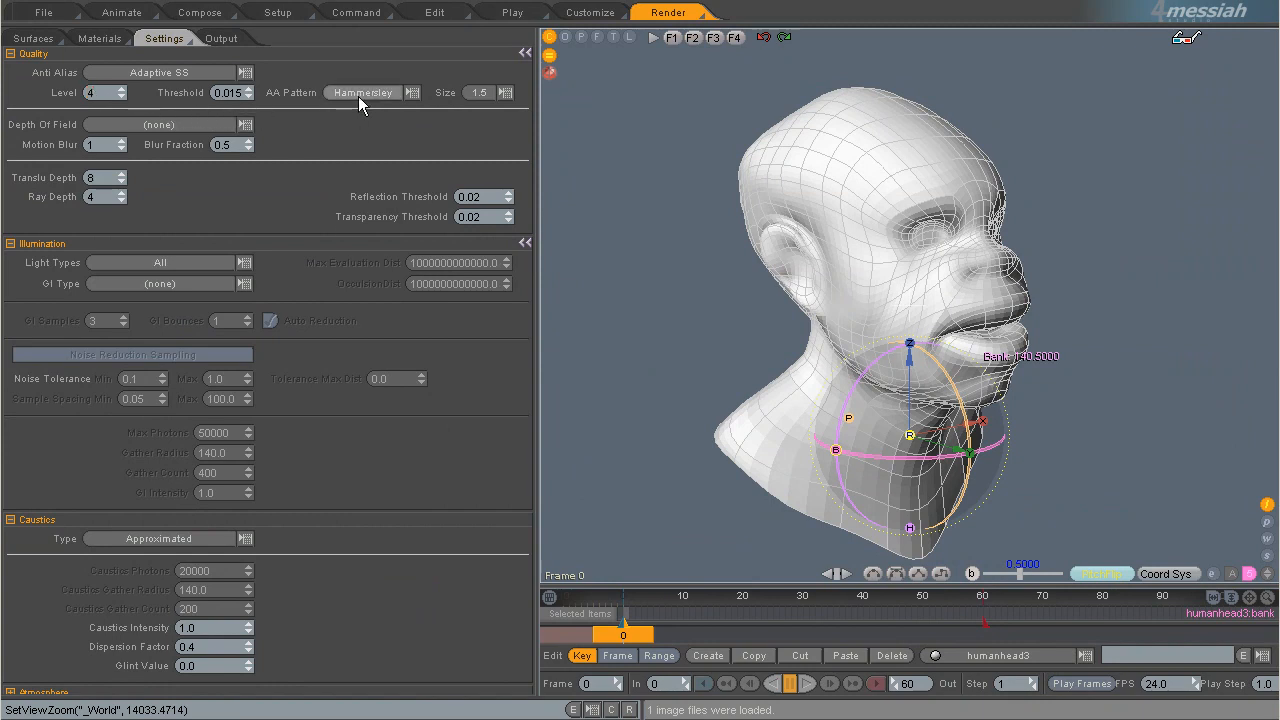
{"action": "left_click", "coordinate": [363, 92]}
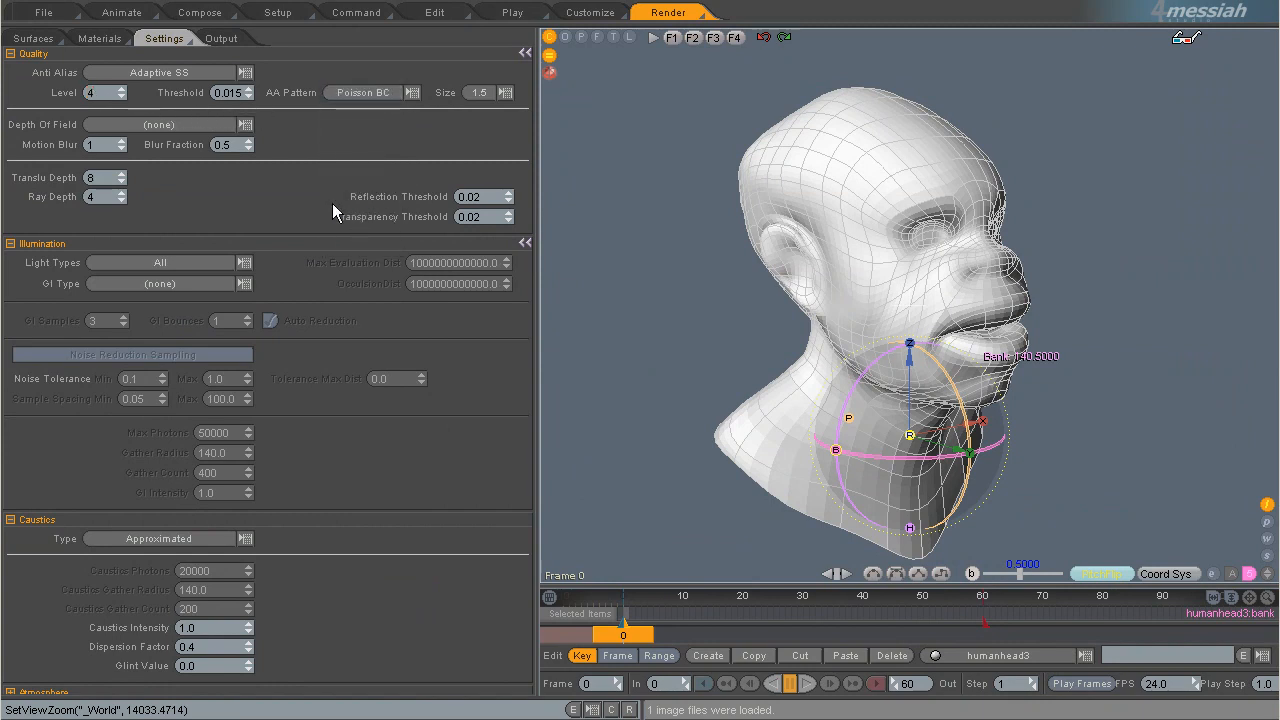
{"action": "left_click", "coordinate": [221, 38]}
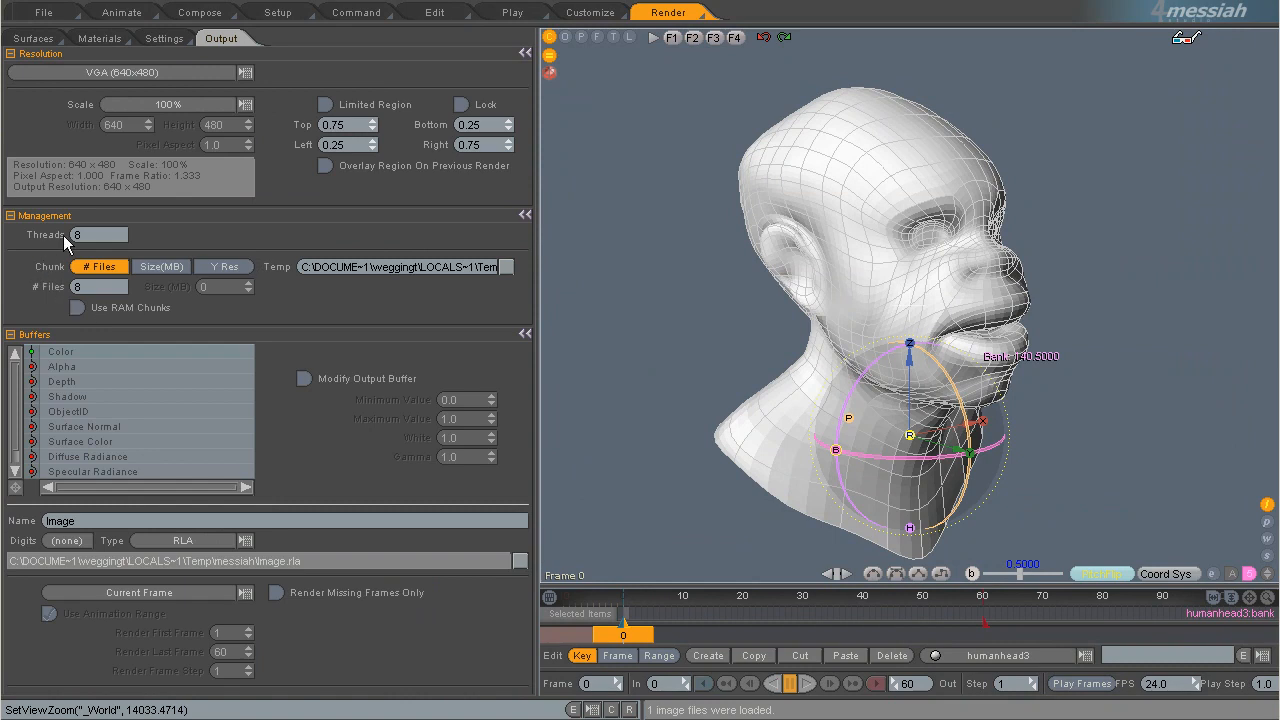
{"action": "mouse_move", "coordinate": [37, 293]}
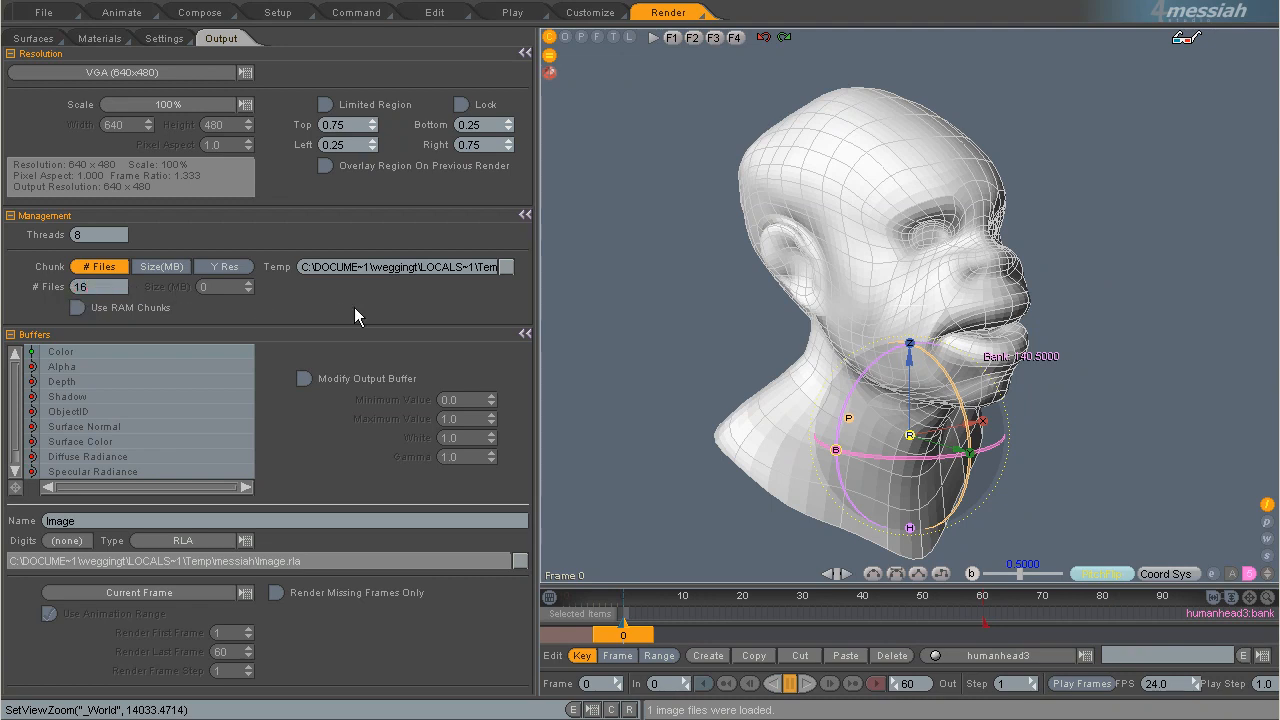
{"action": "mouse_move", "coordinate": [113, 258]}
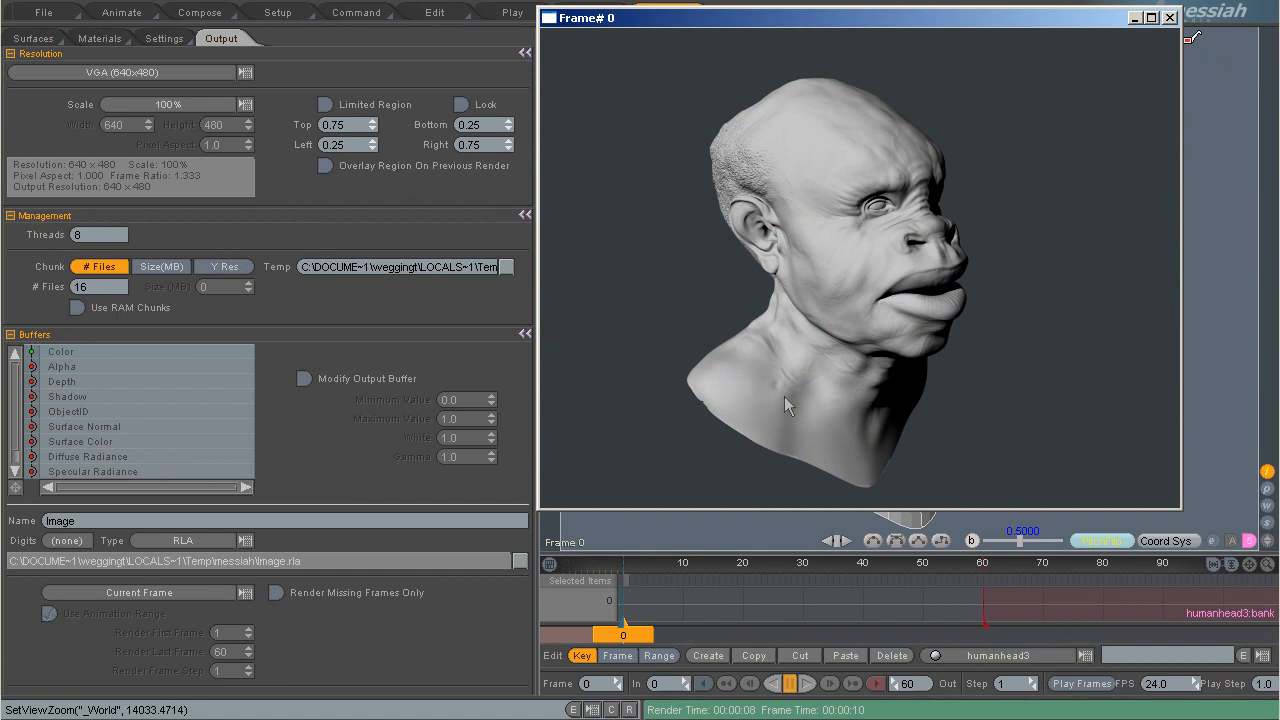
{"action": "mouse_move", "coordinate": [983, 382]}
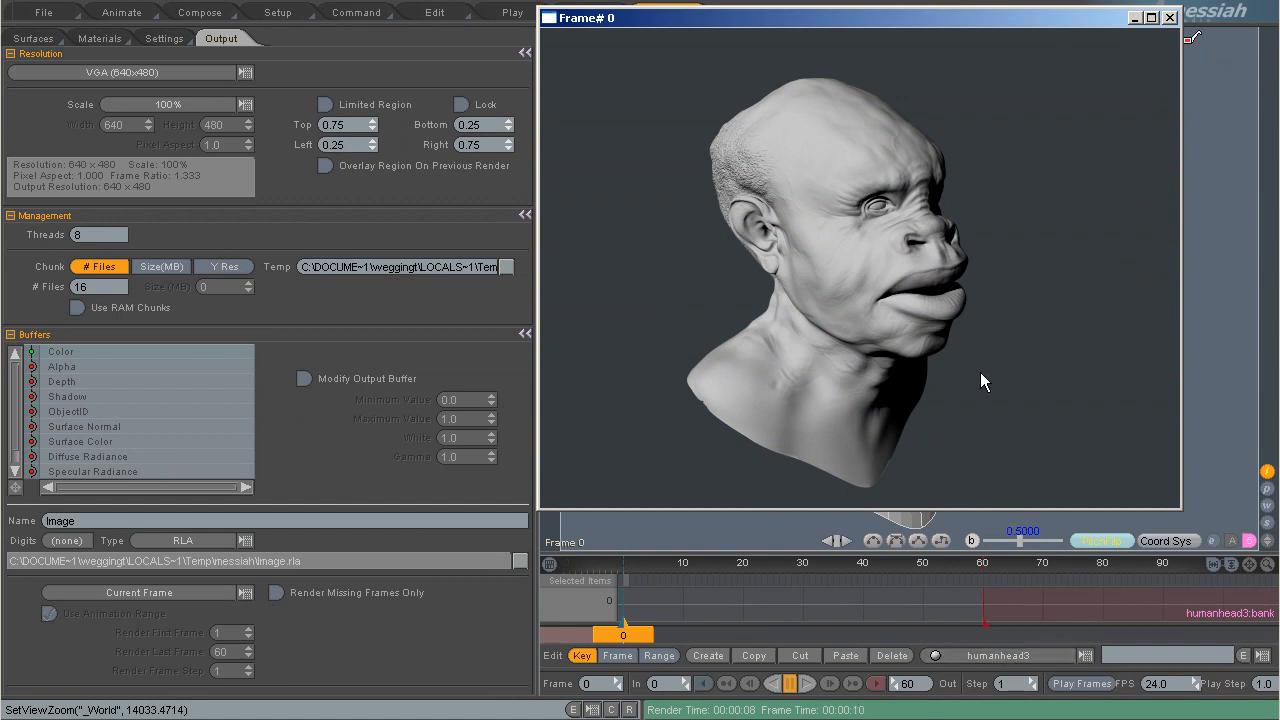
{"action": "mouse_move", "coordinate": [1110, 508]}
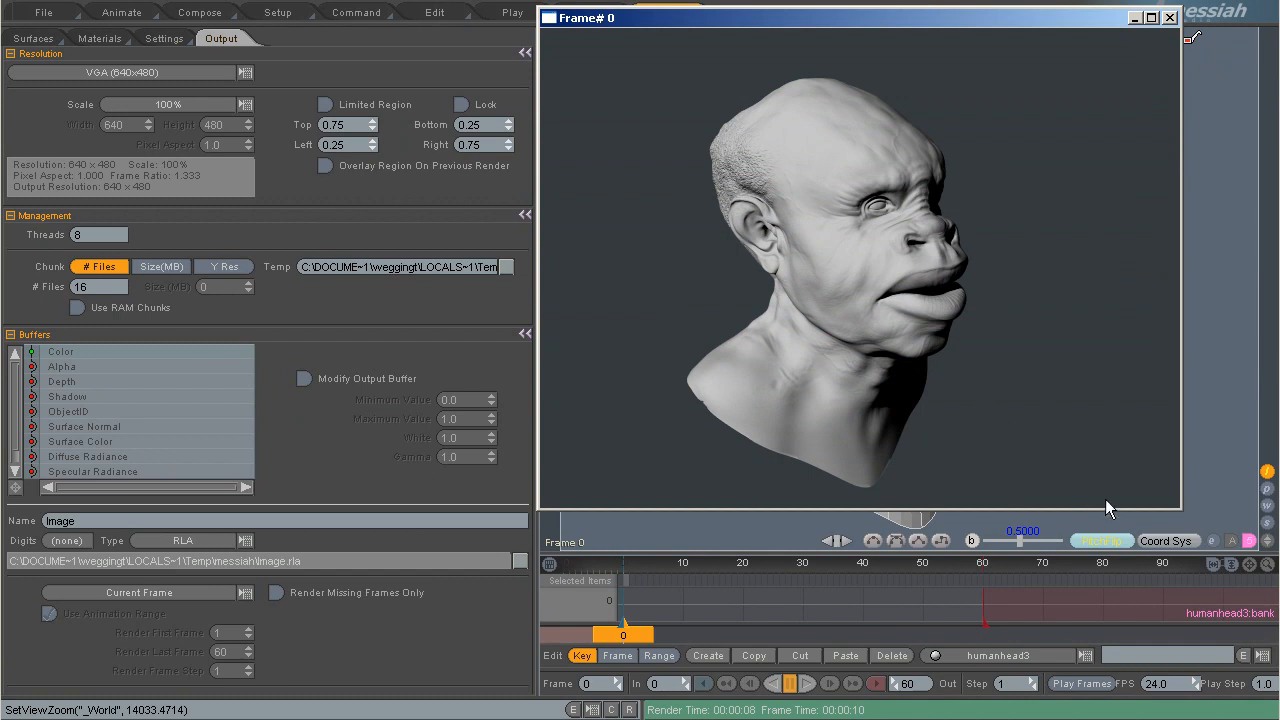